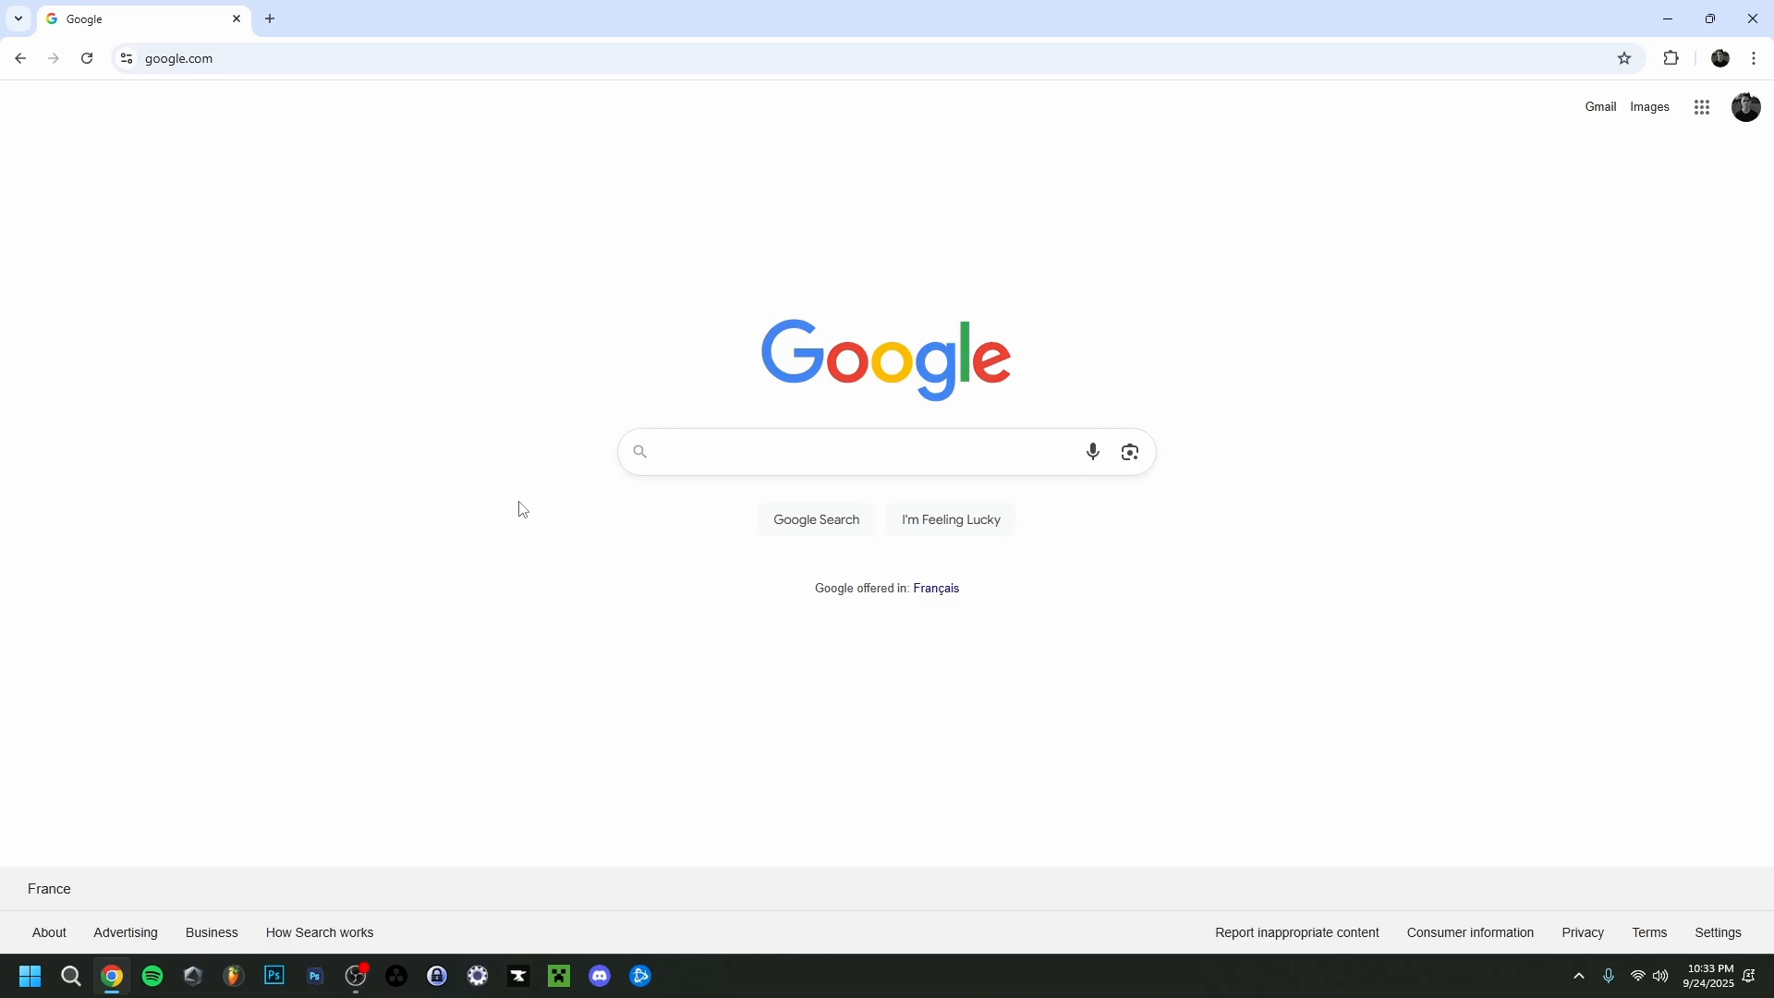
mouse_move(383, 510)
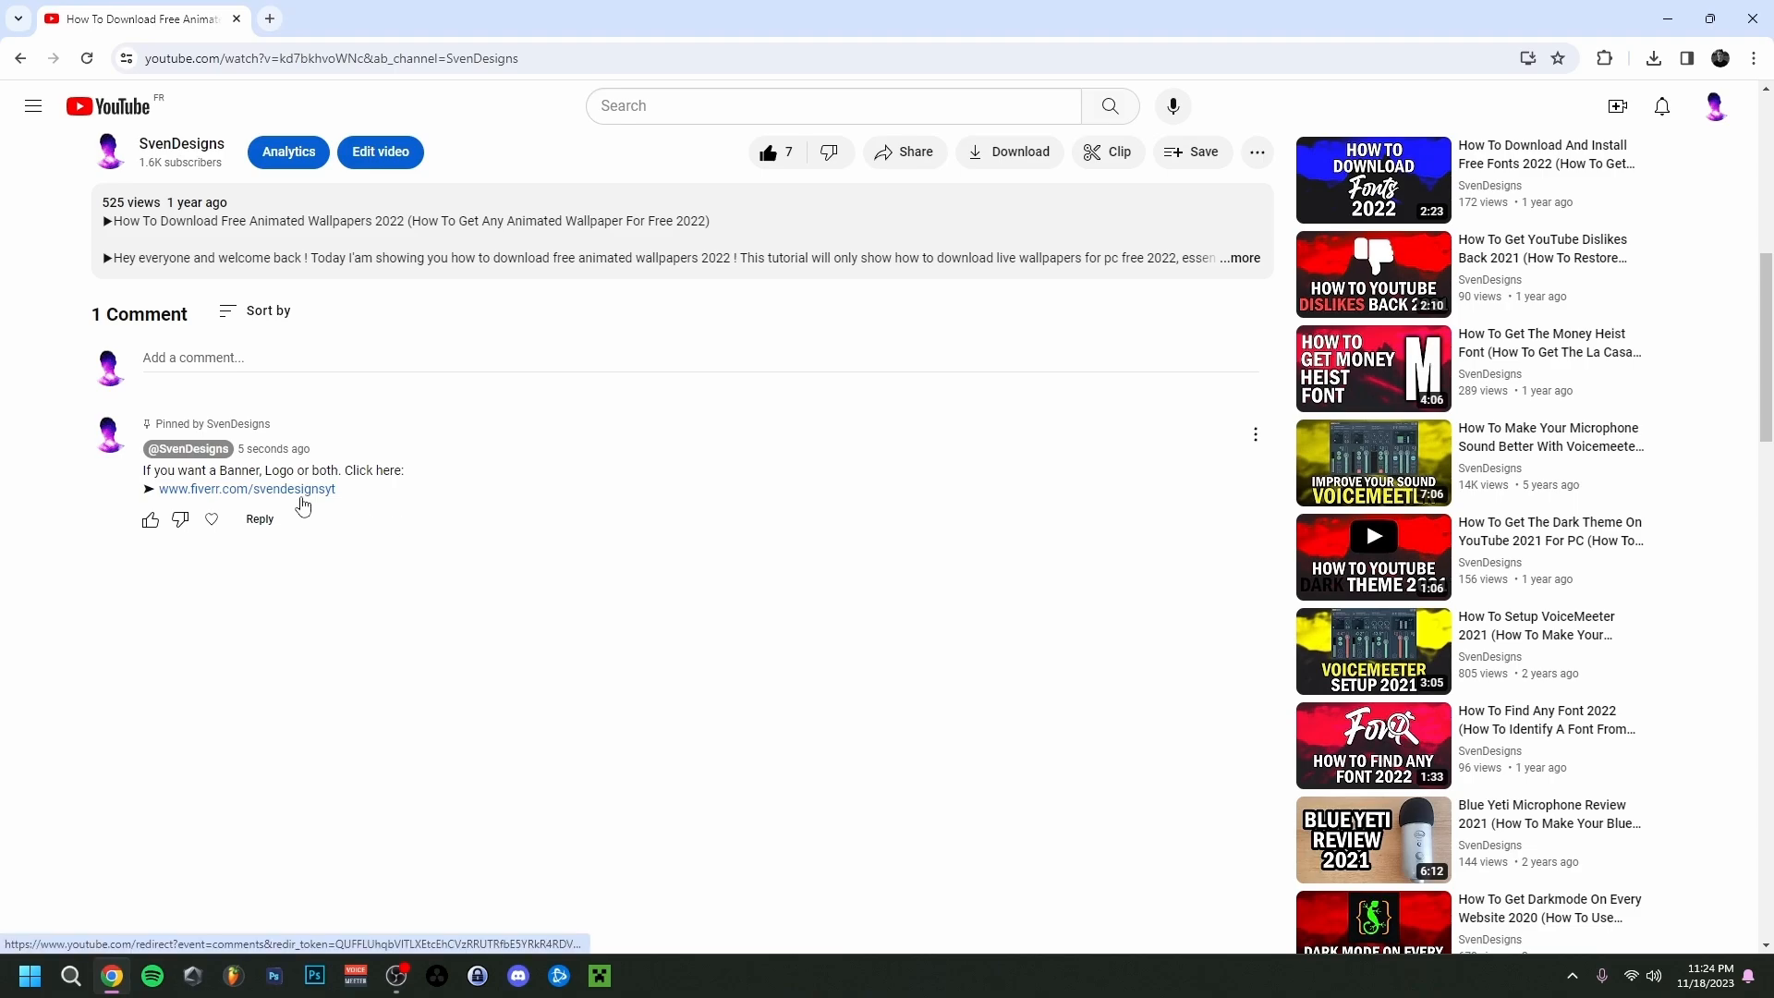
Search Google for 'font bolt' and reach FontBolt's Minecraft Font details page.
left_click(246, 488)
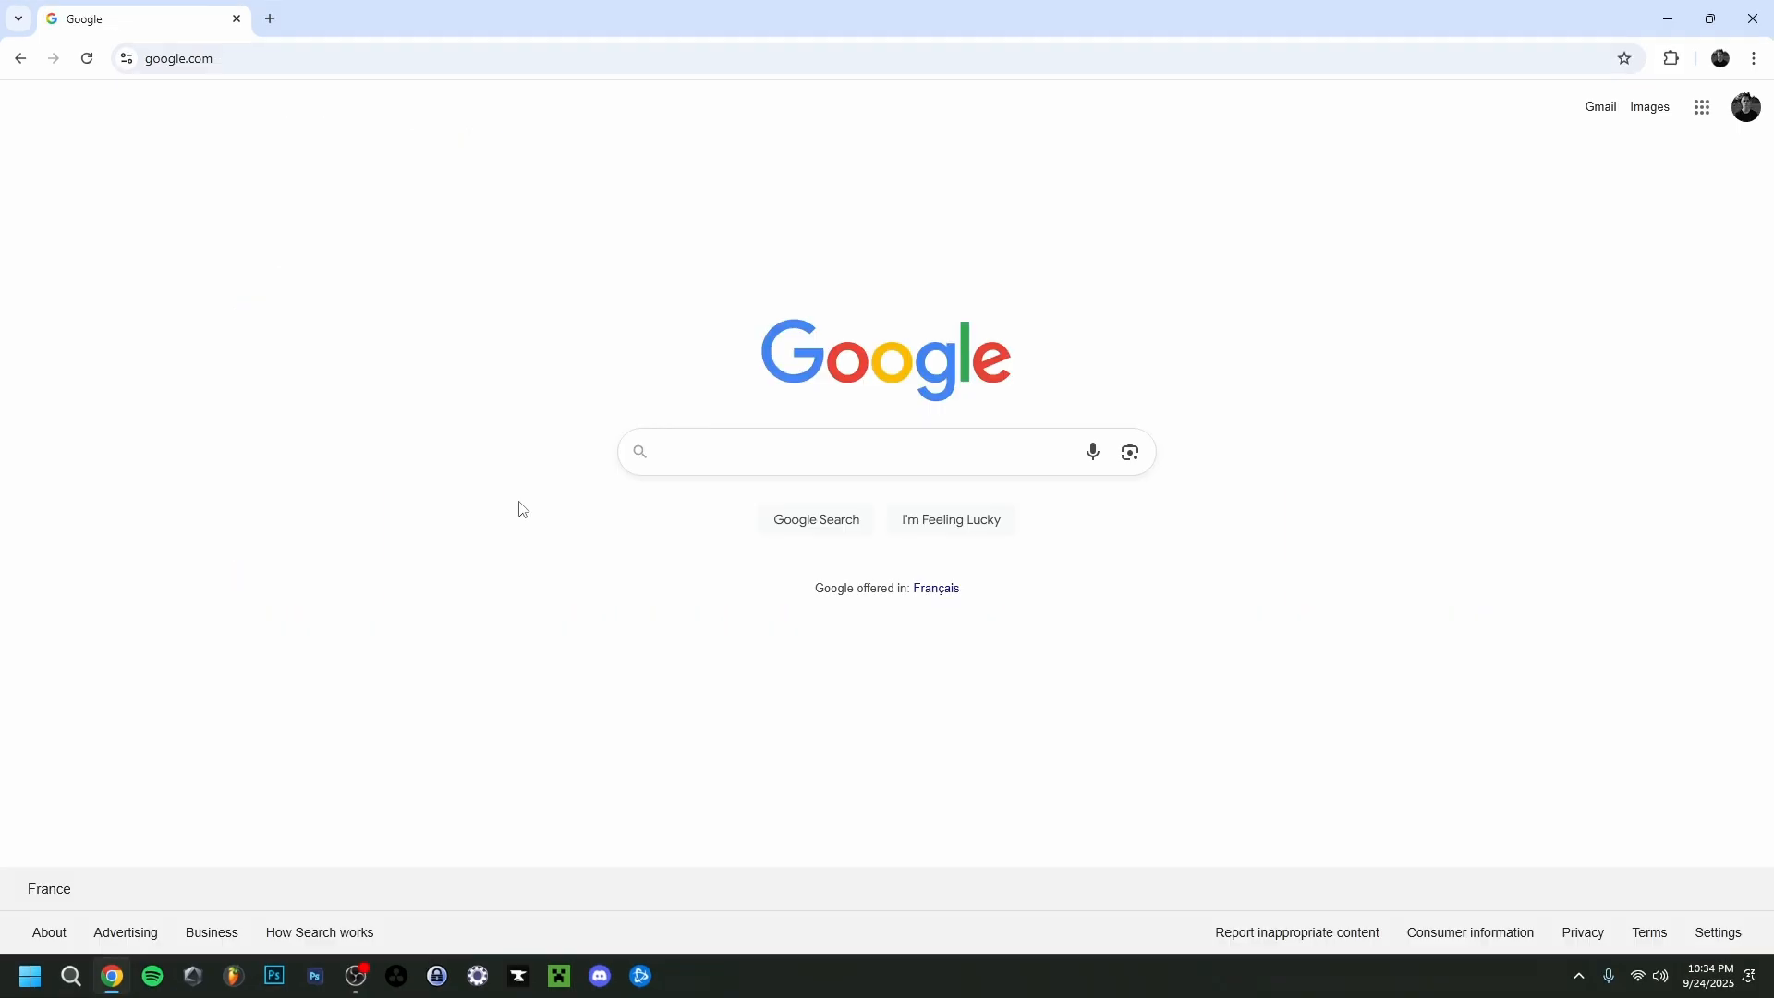
type("font bolt")
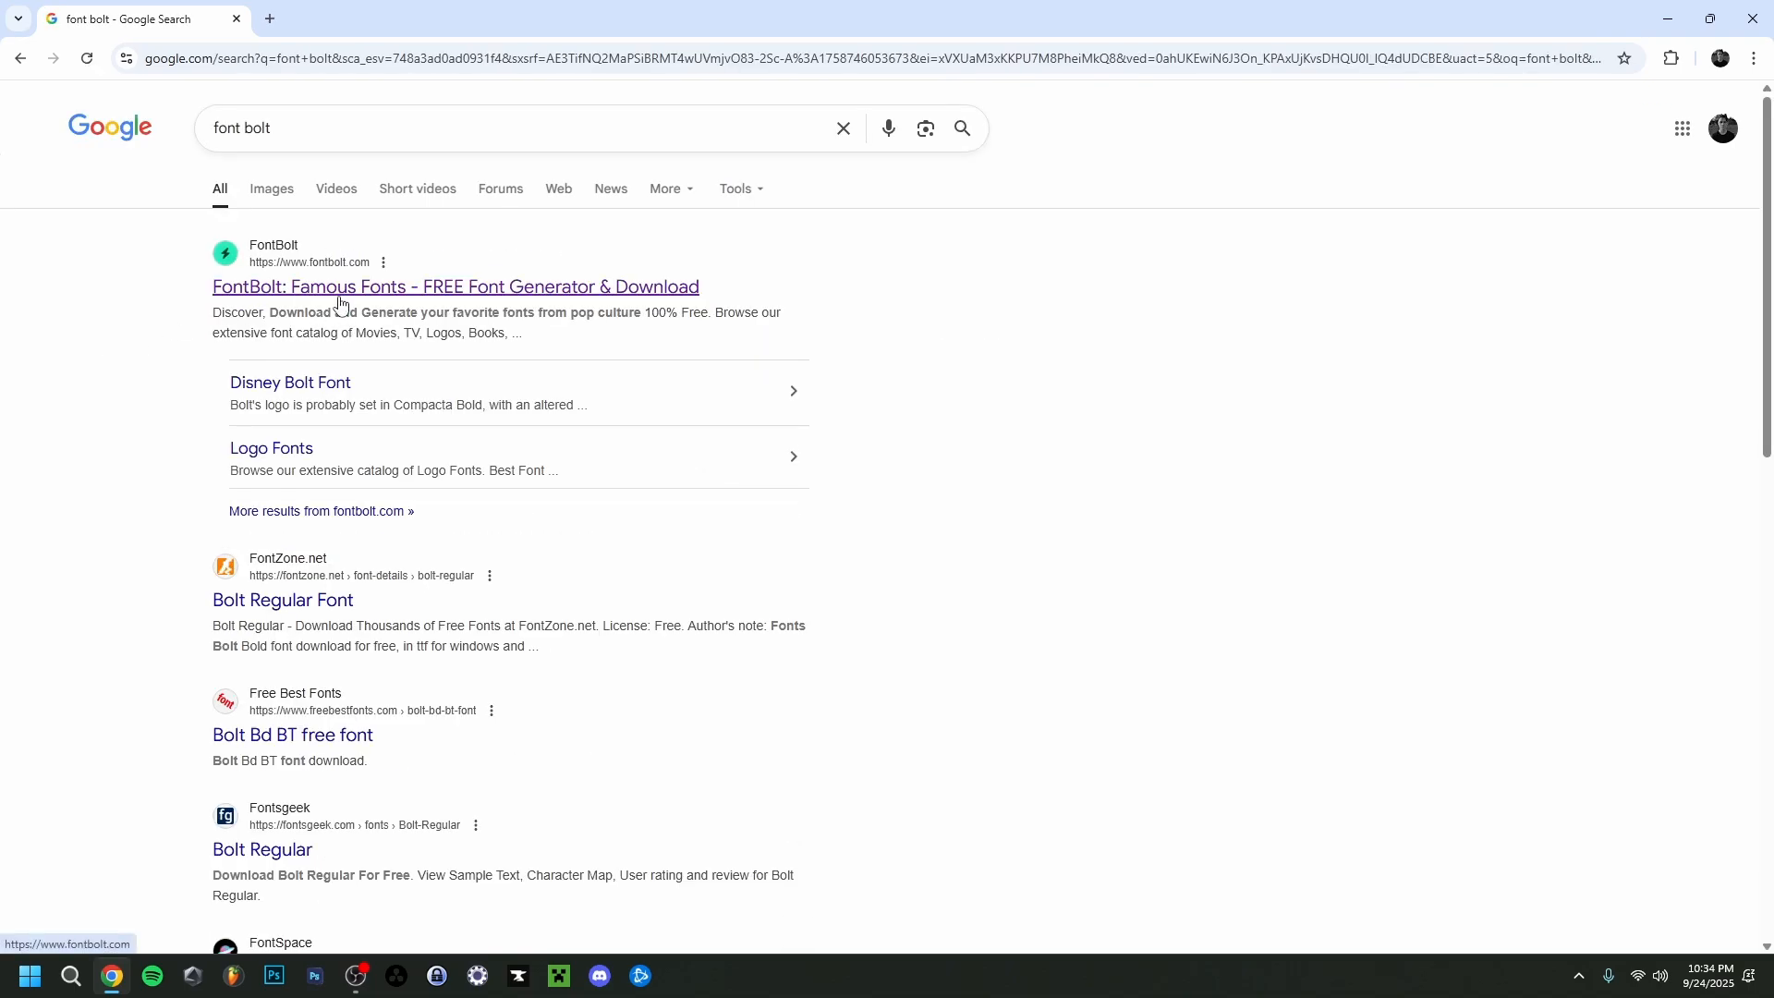
left_click(454, 287)
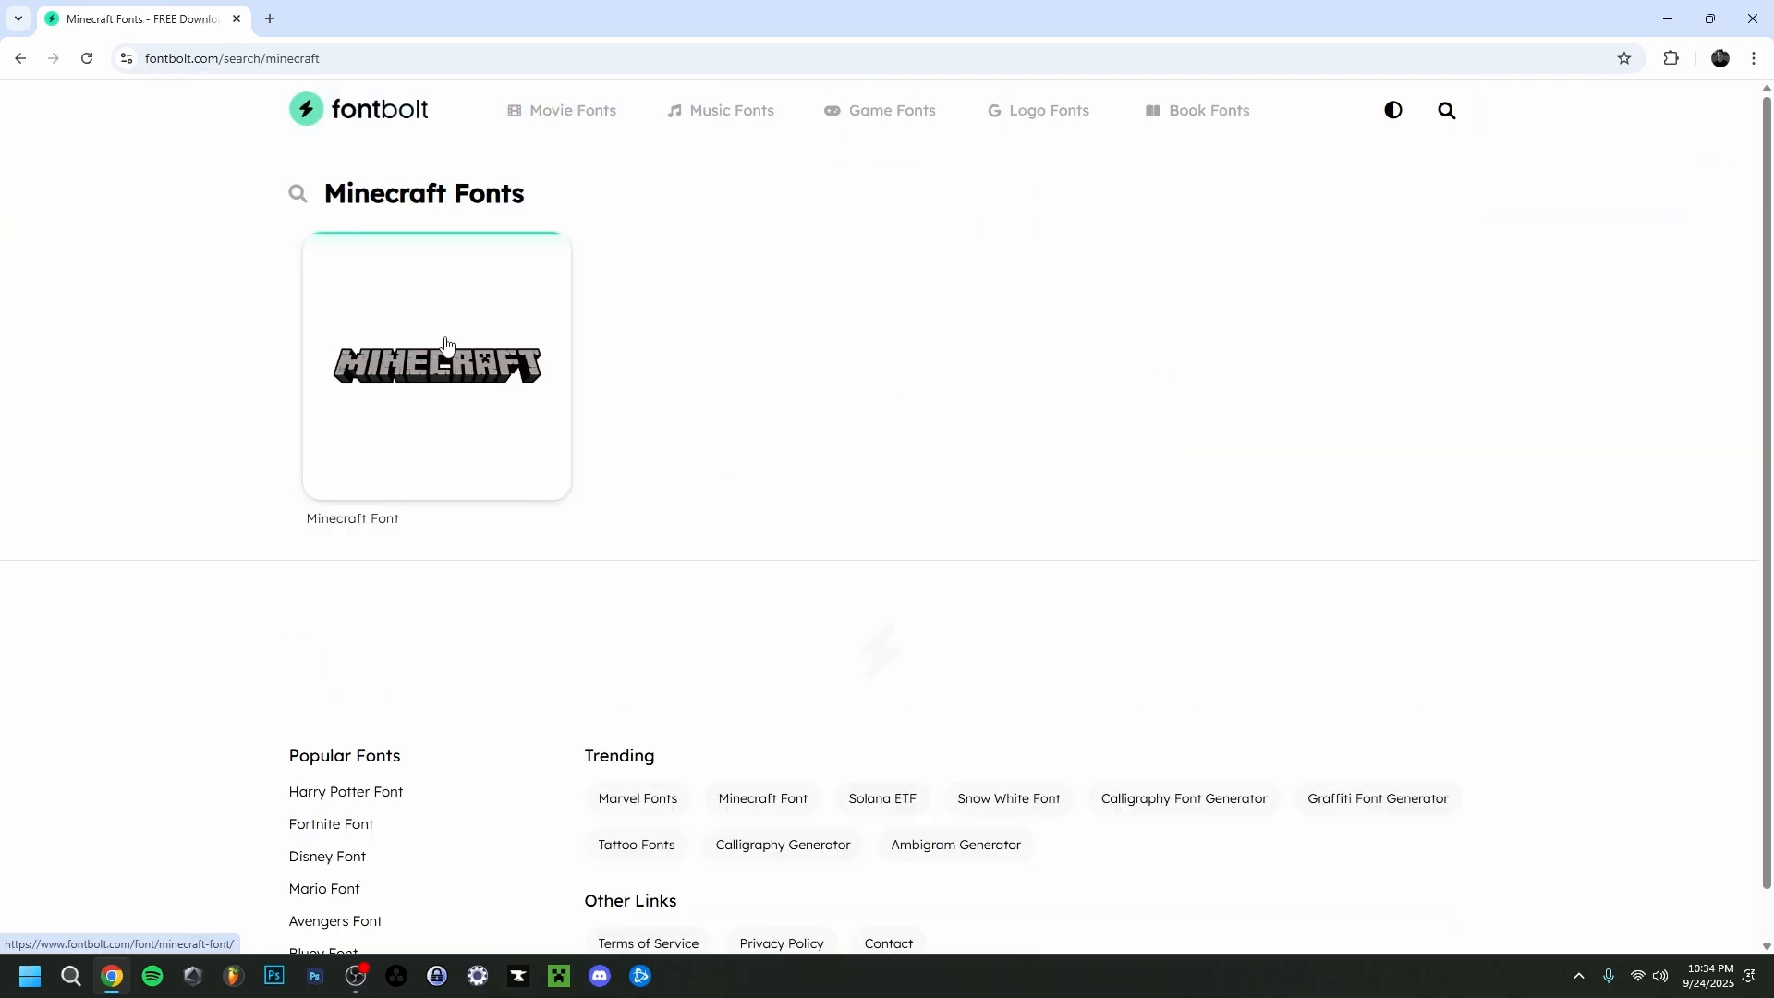
left_click(436, 364)
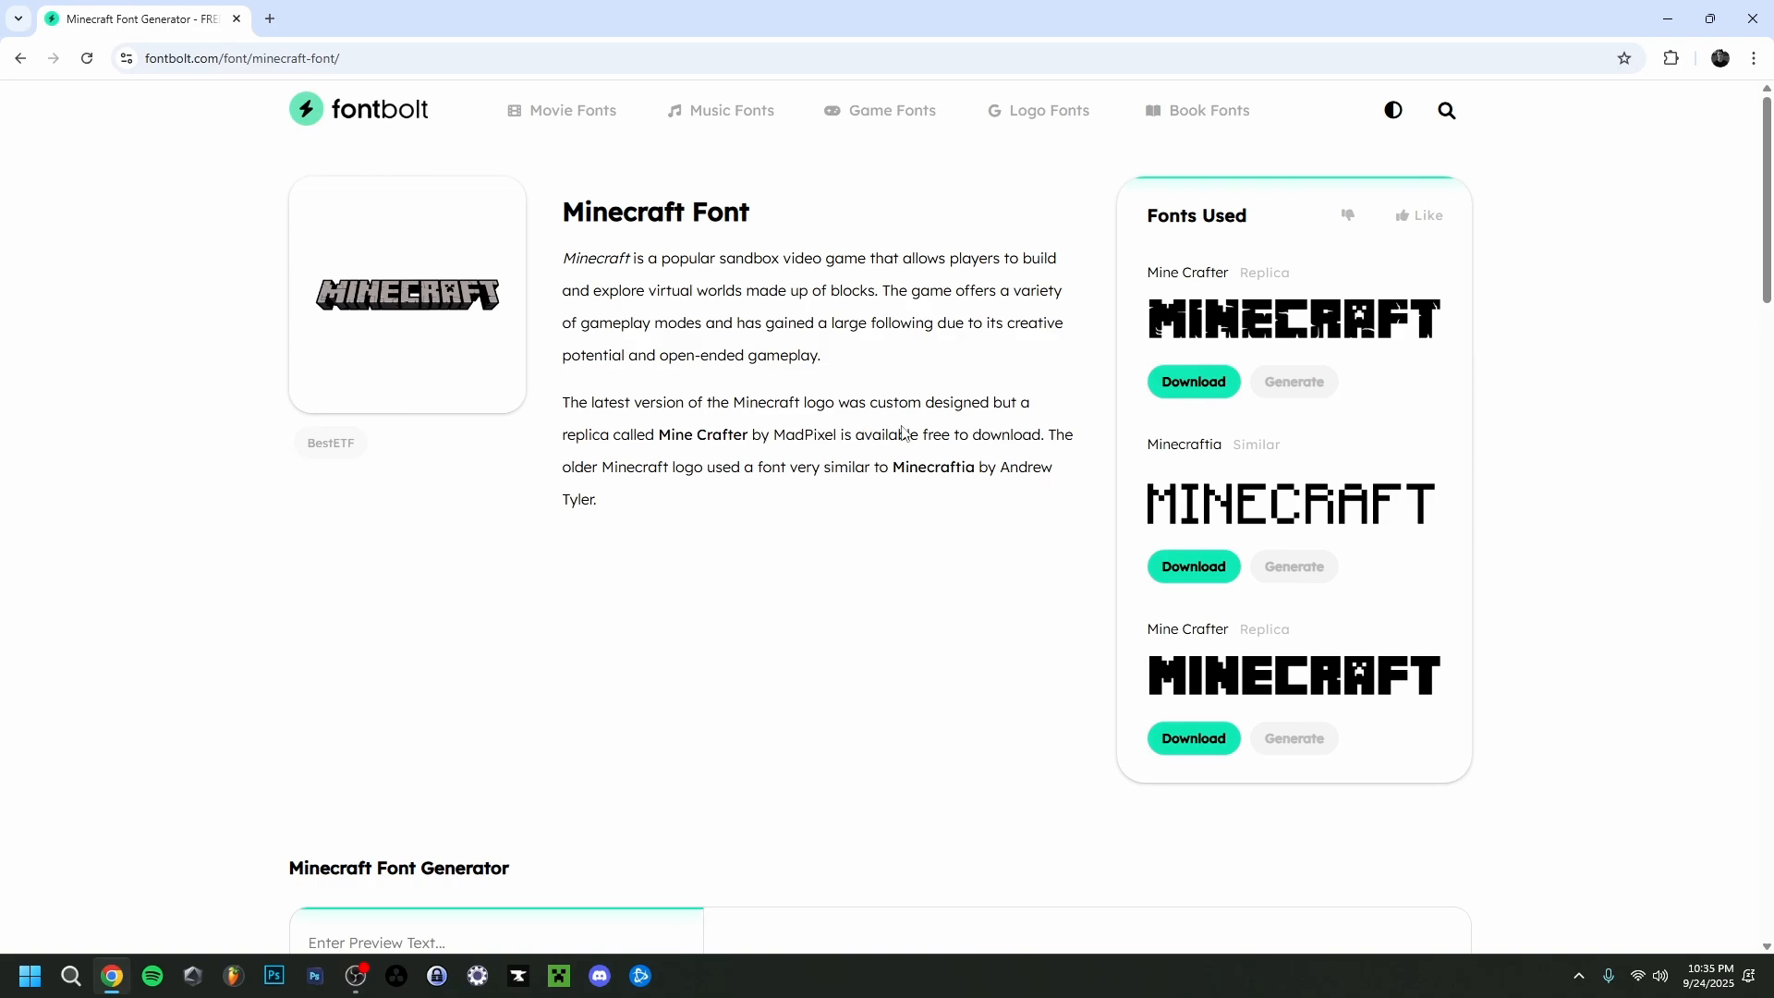
mouse_move(1283, 334)
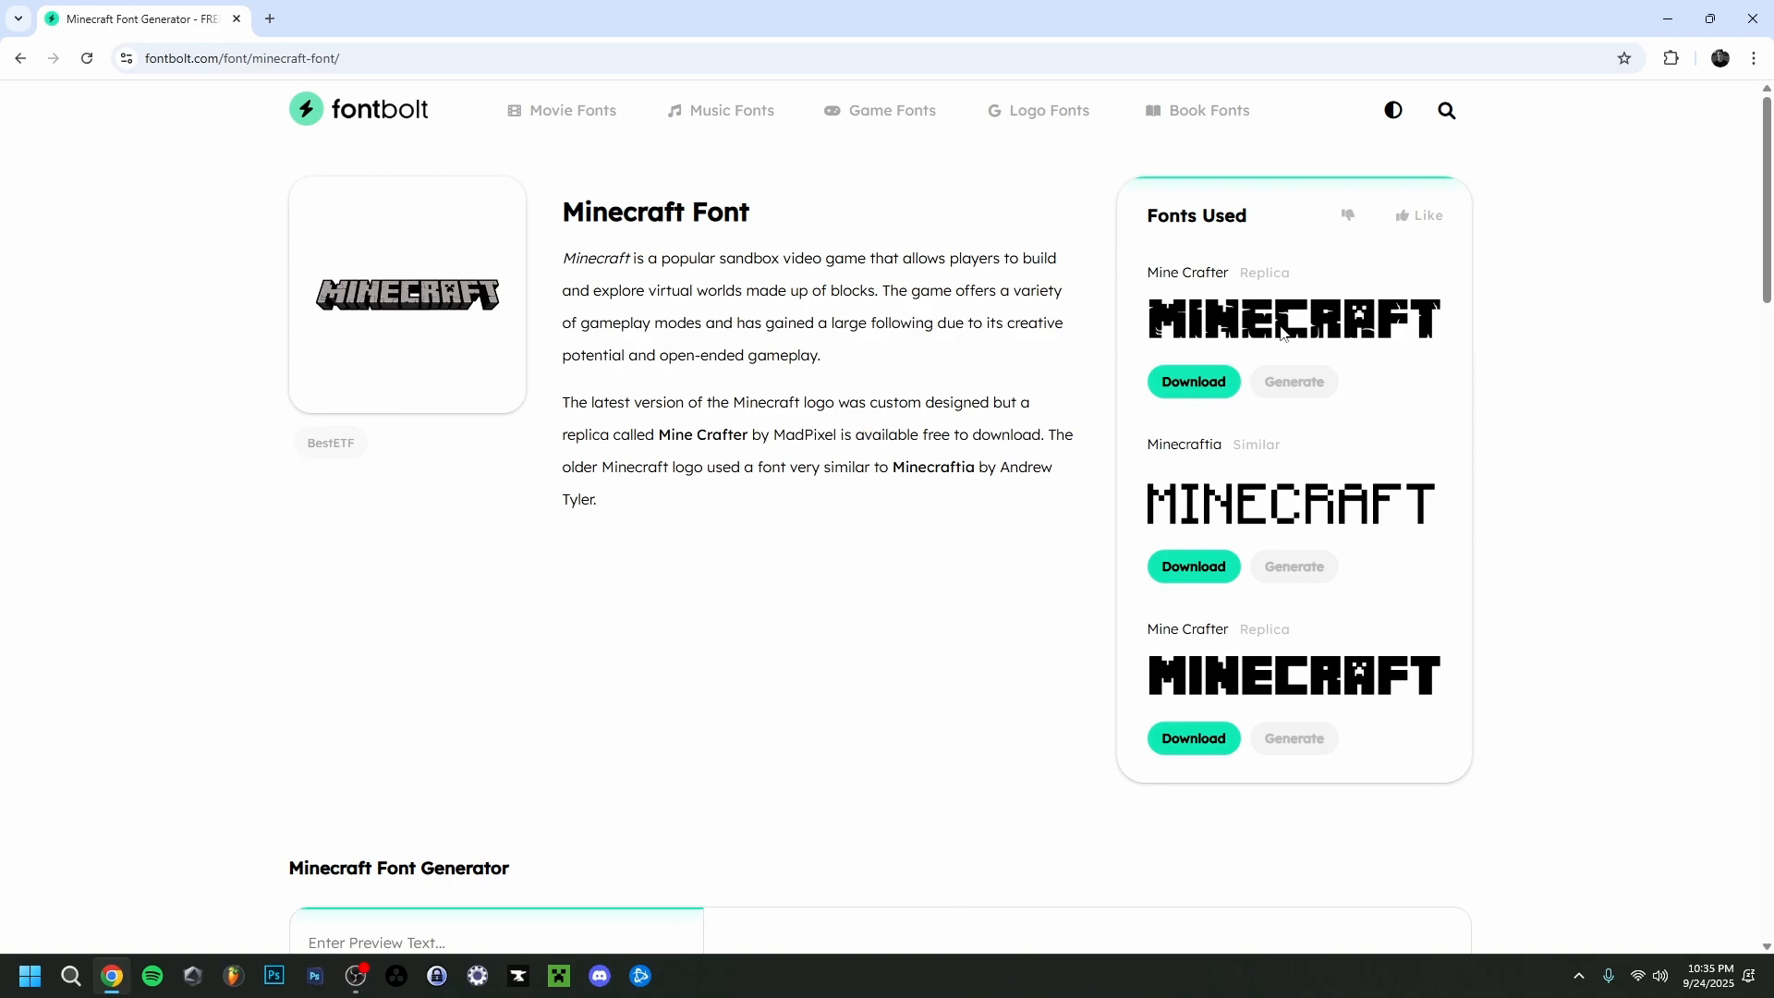
mouse_move(1196, 521)
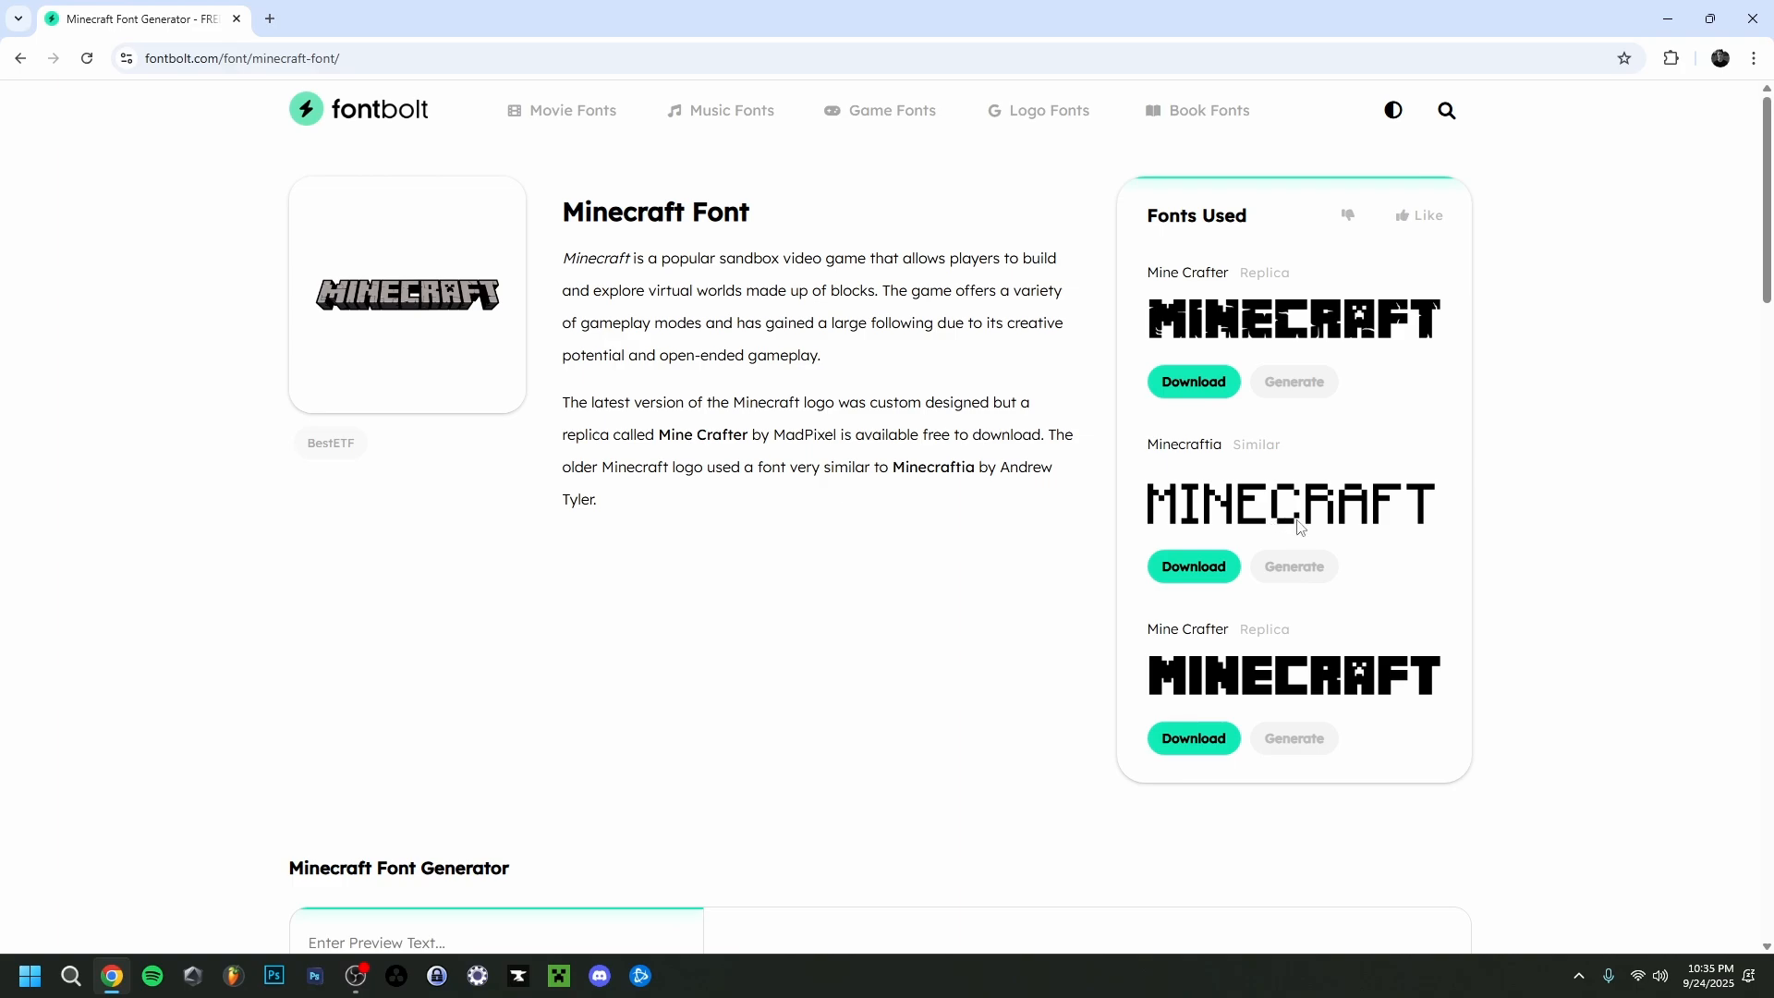
Download the Mine Crafter and Minecraftia font files and scroll through the font generator.
left_click(1191, 381)
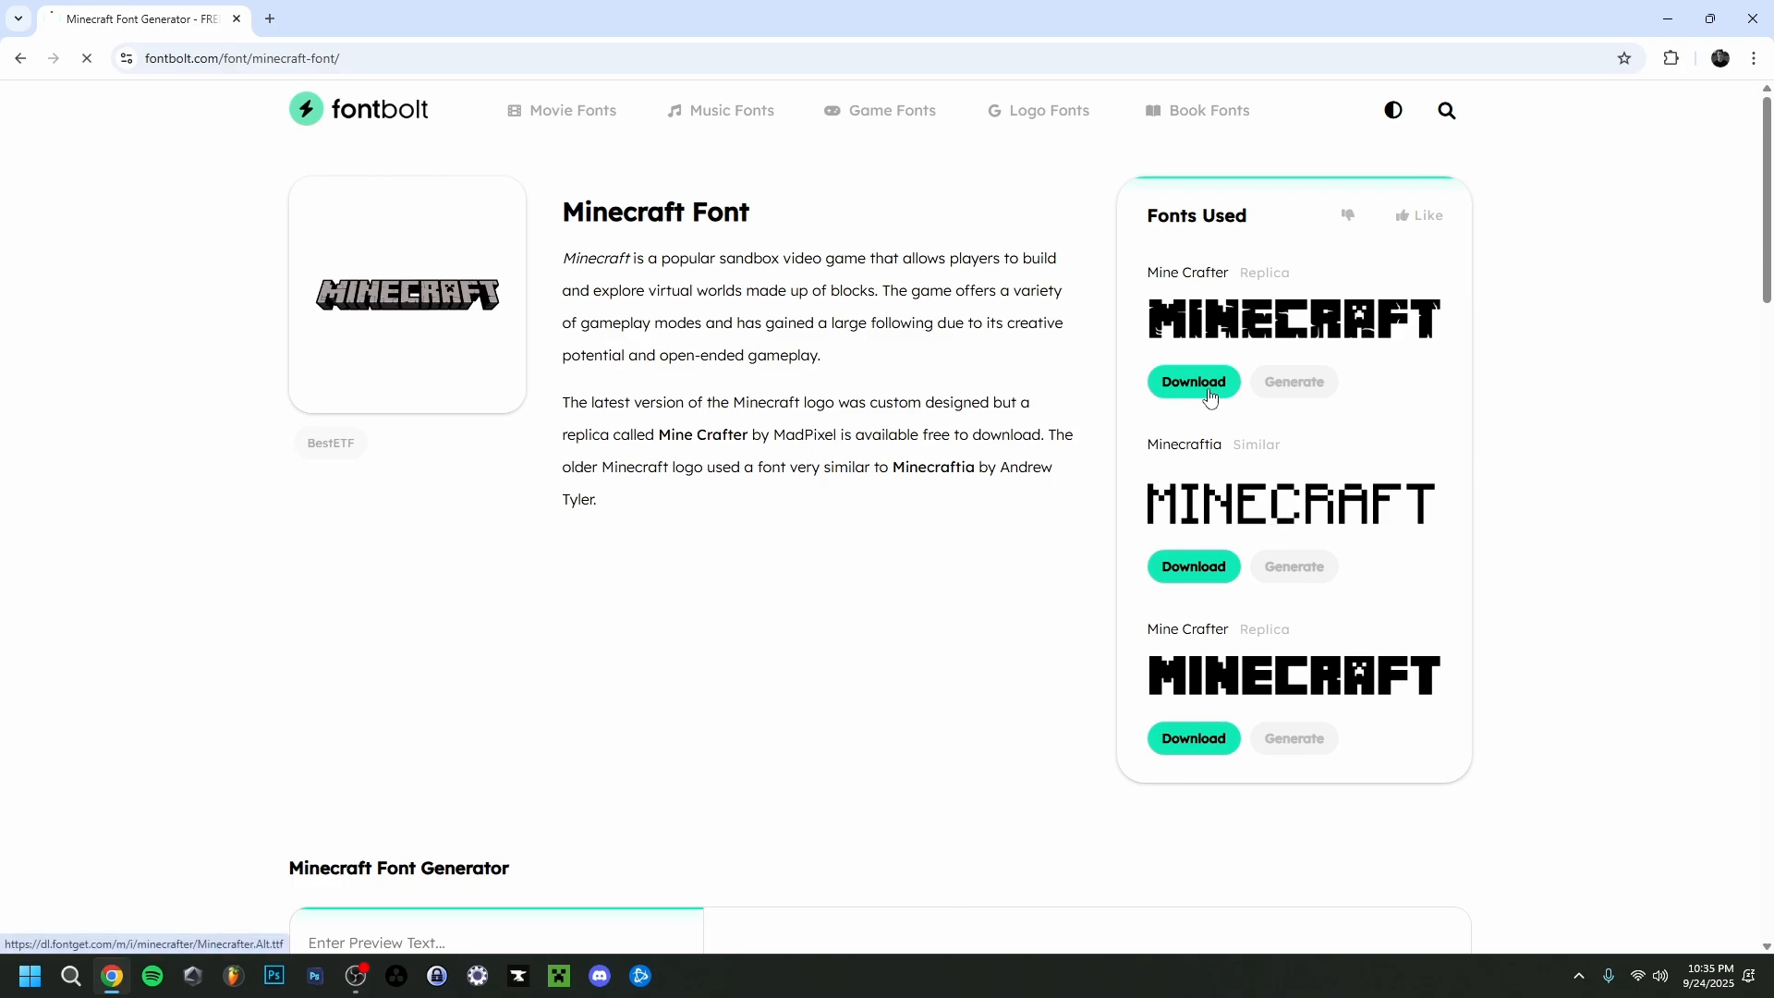
left_click(1192, 381)
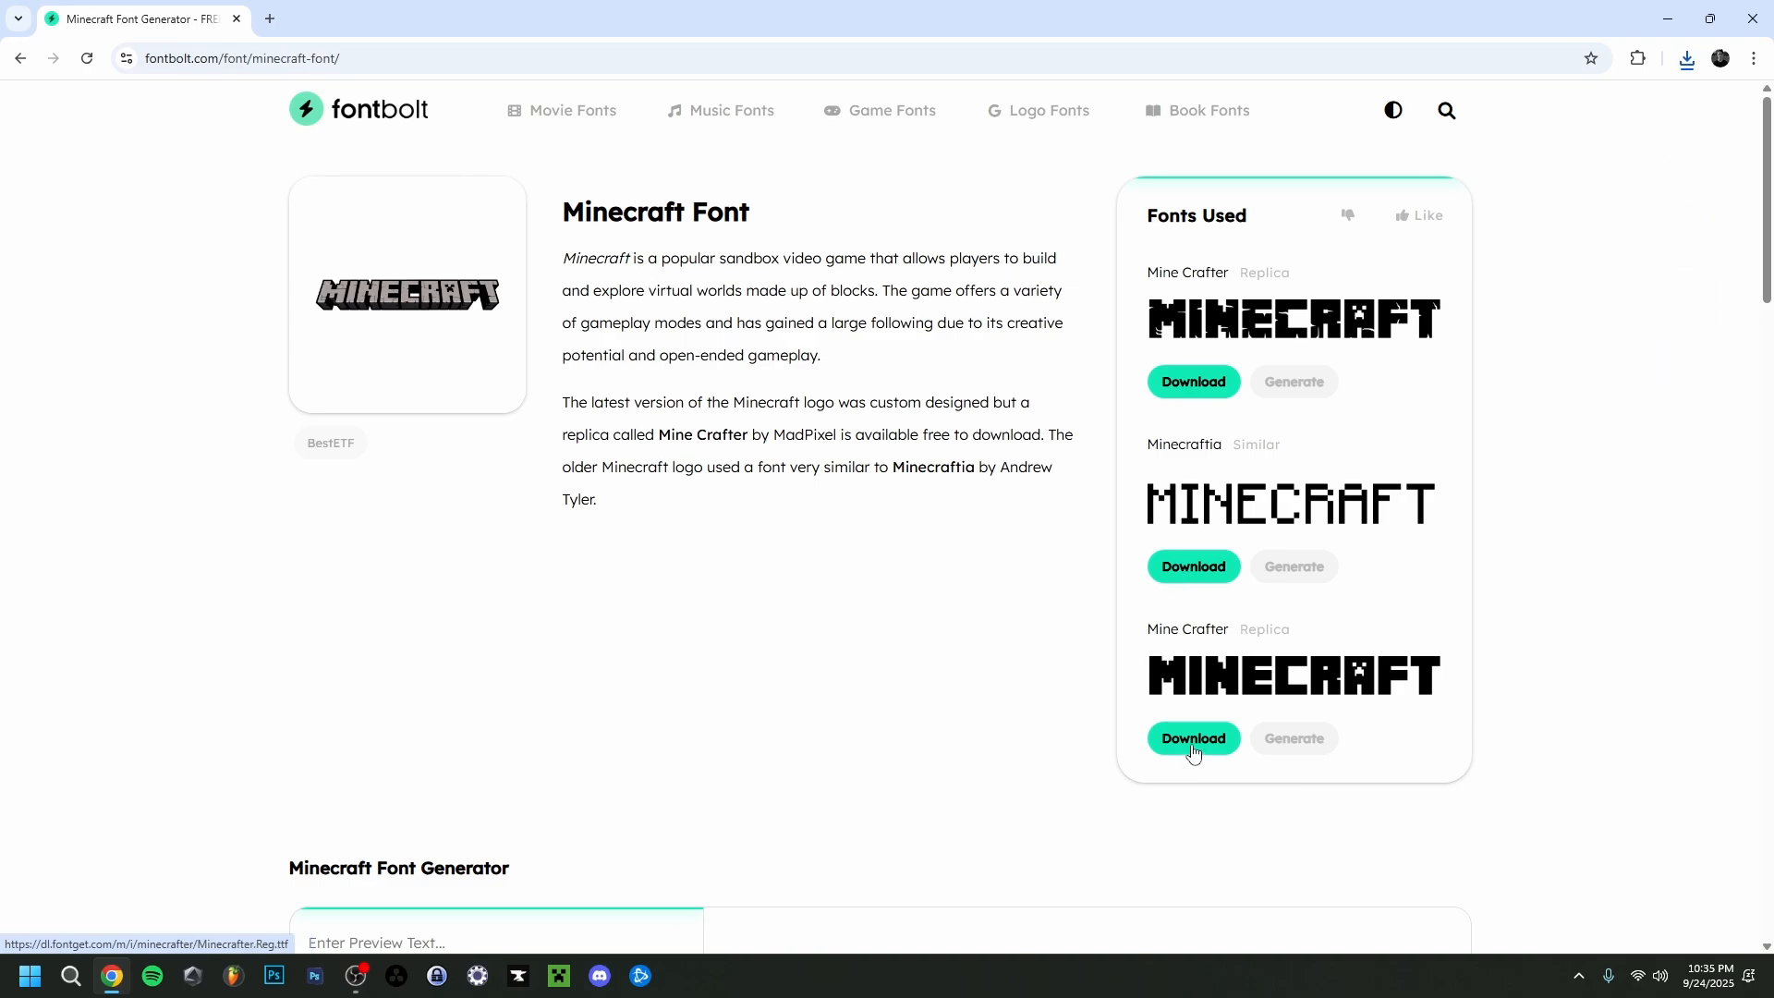
scroll("down", 3)
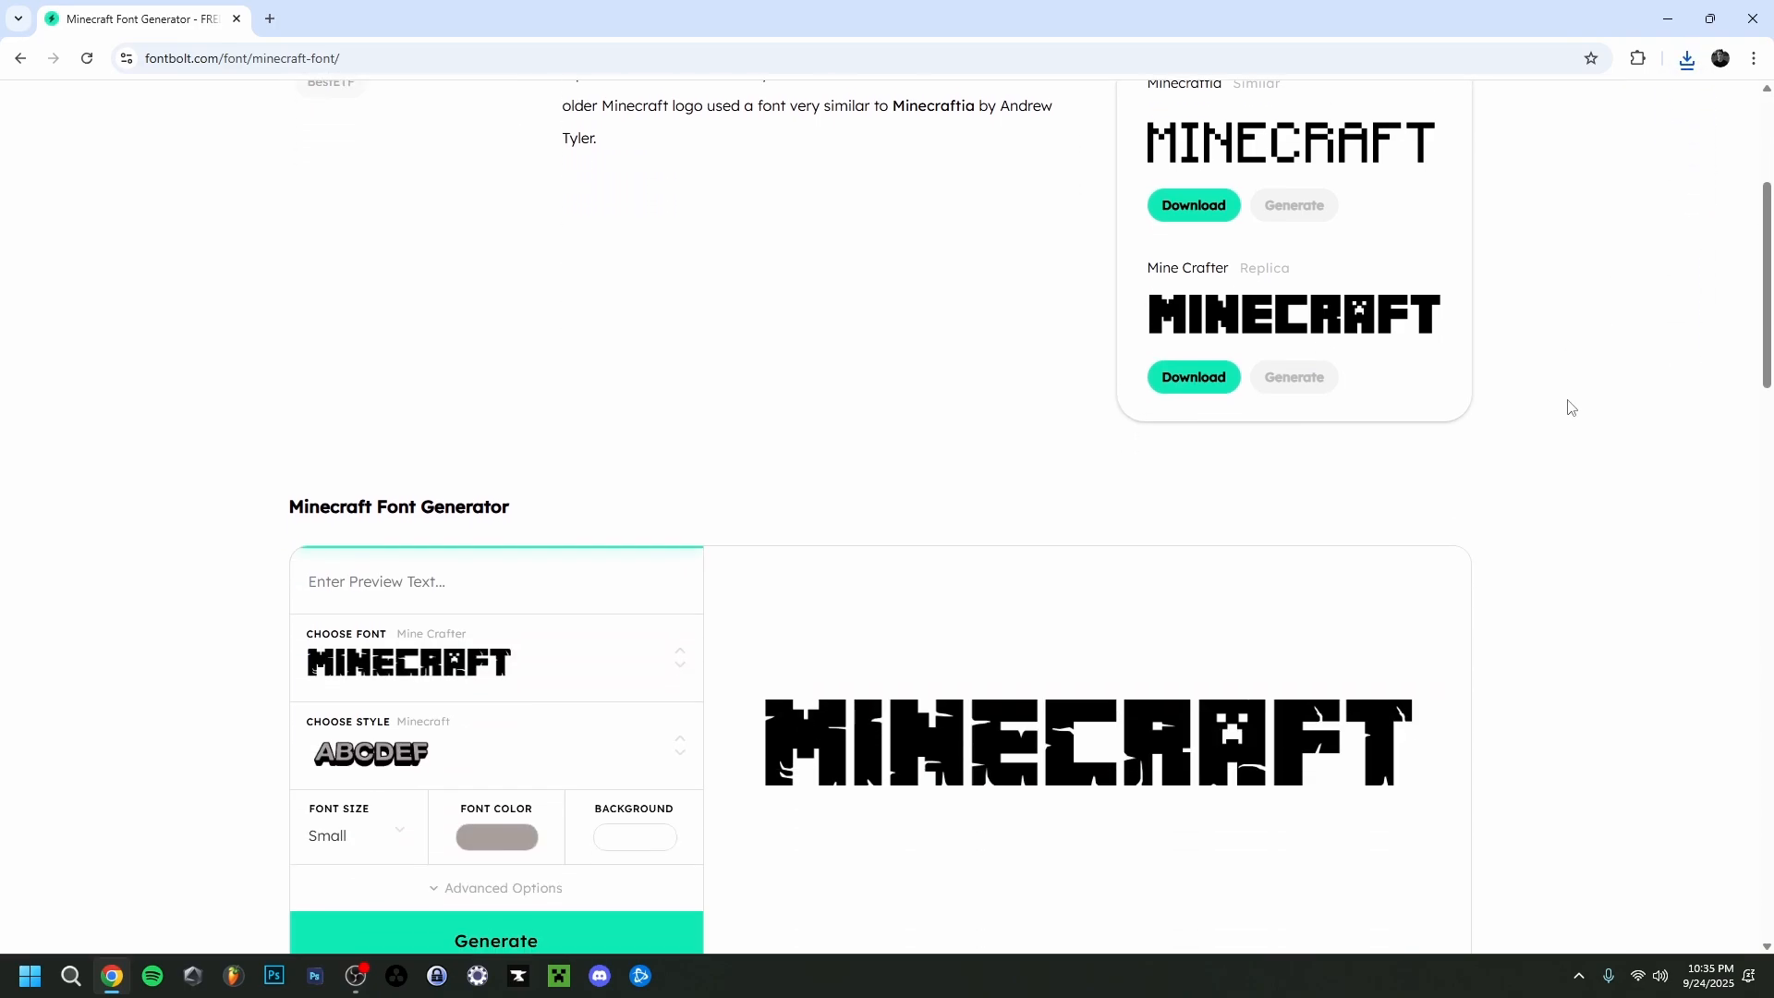
scroll("down", 3)
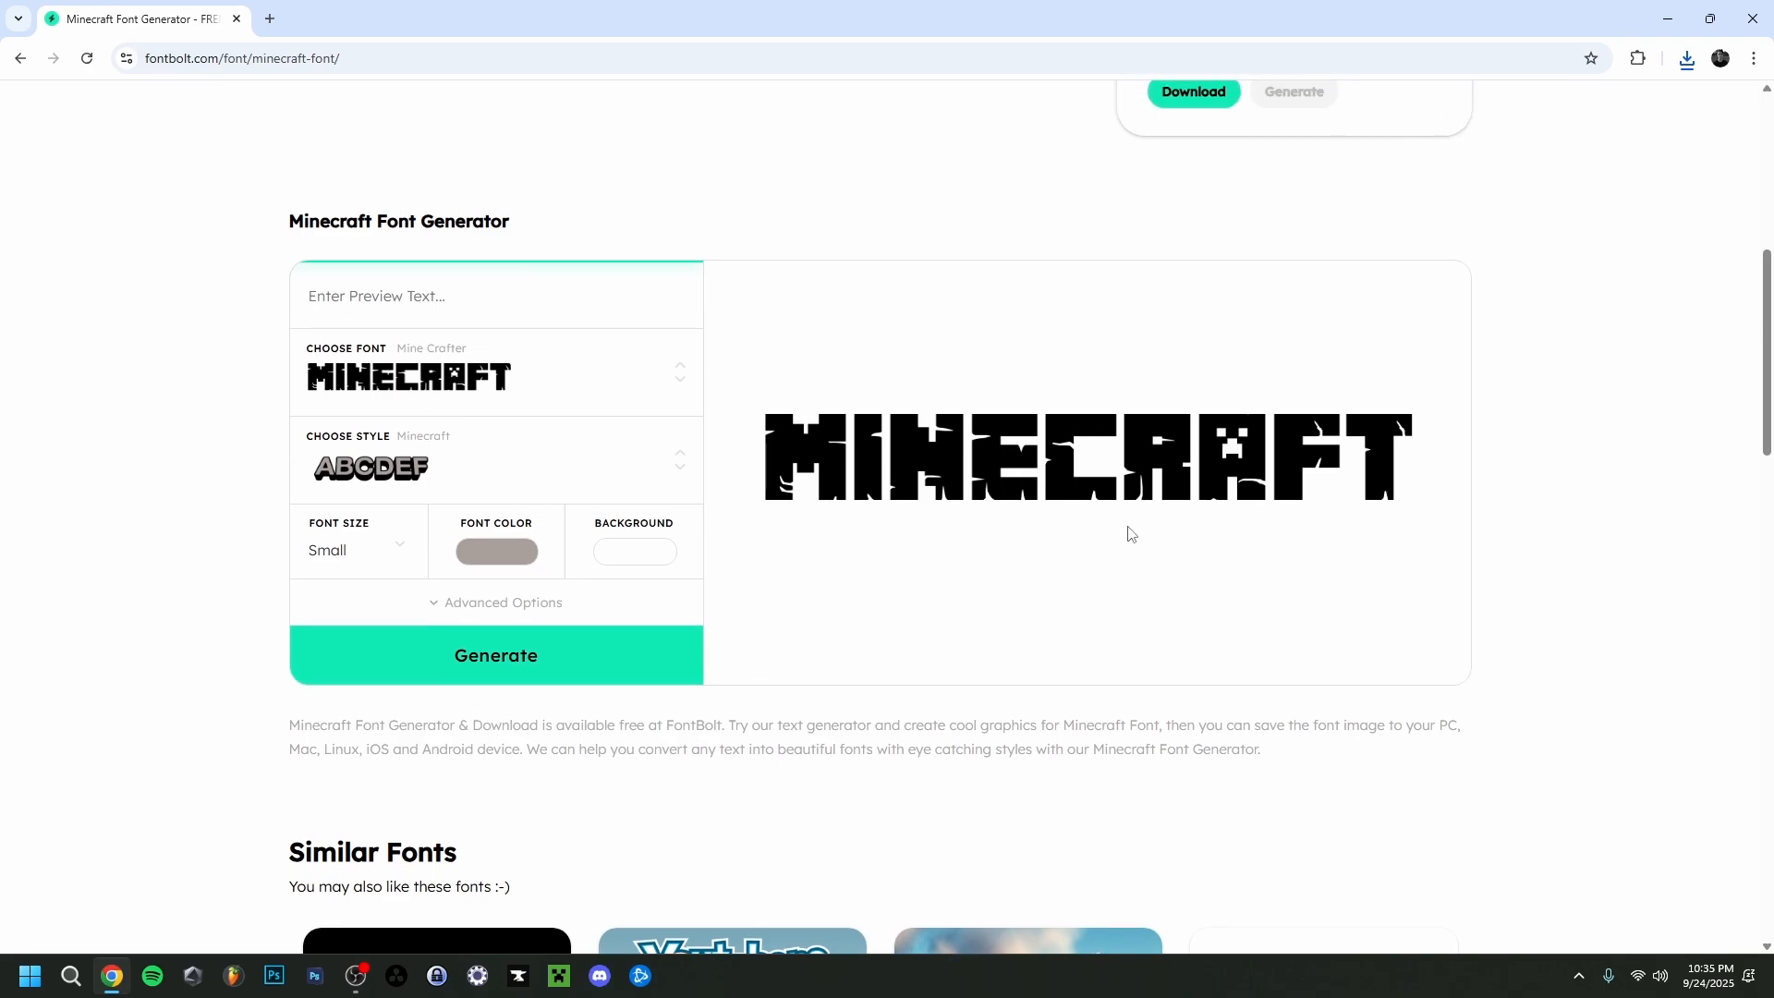
mouse_move(638, 281)
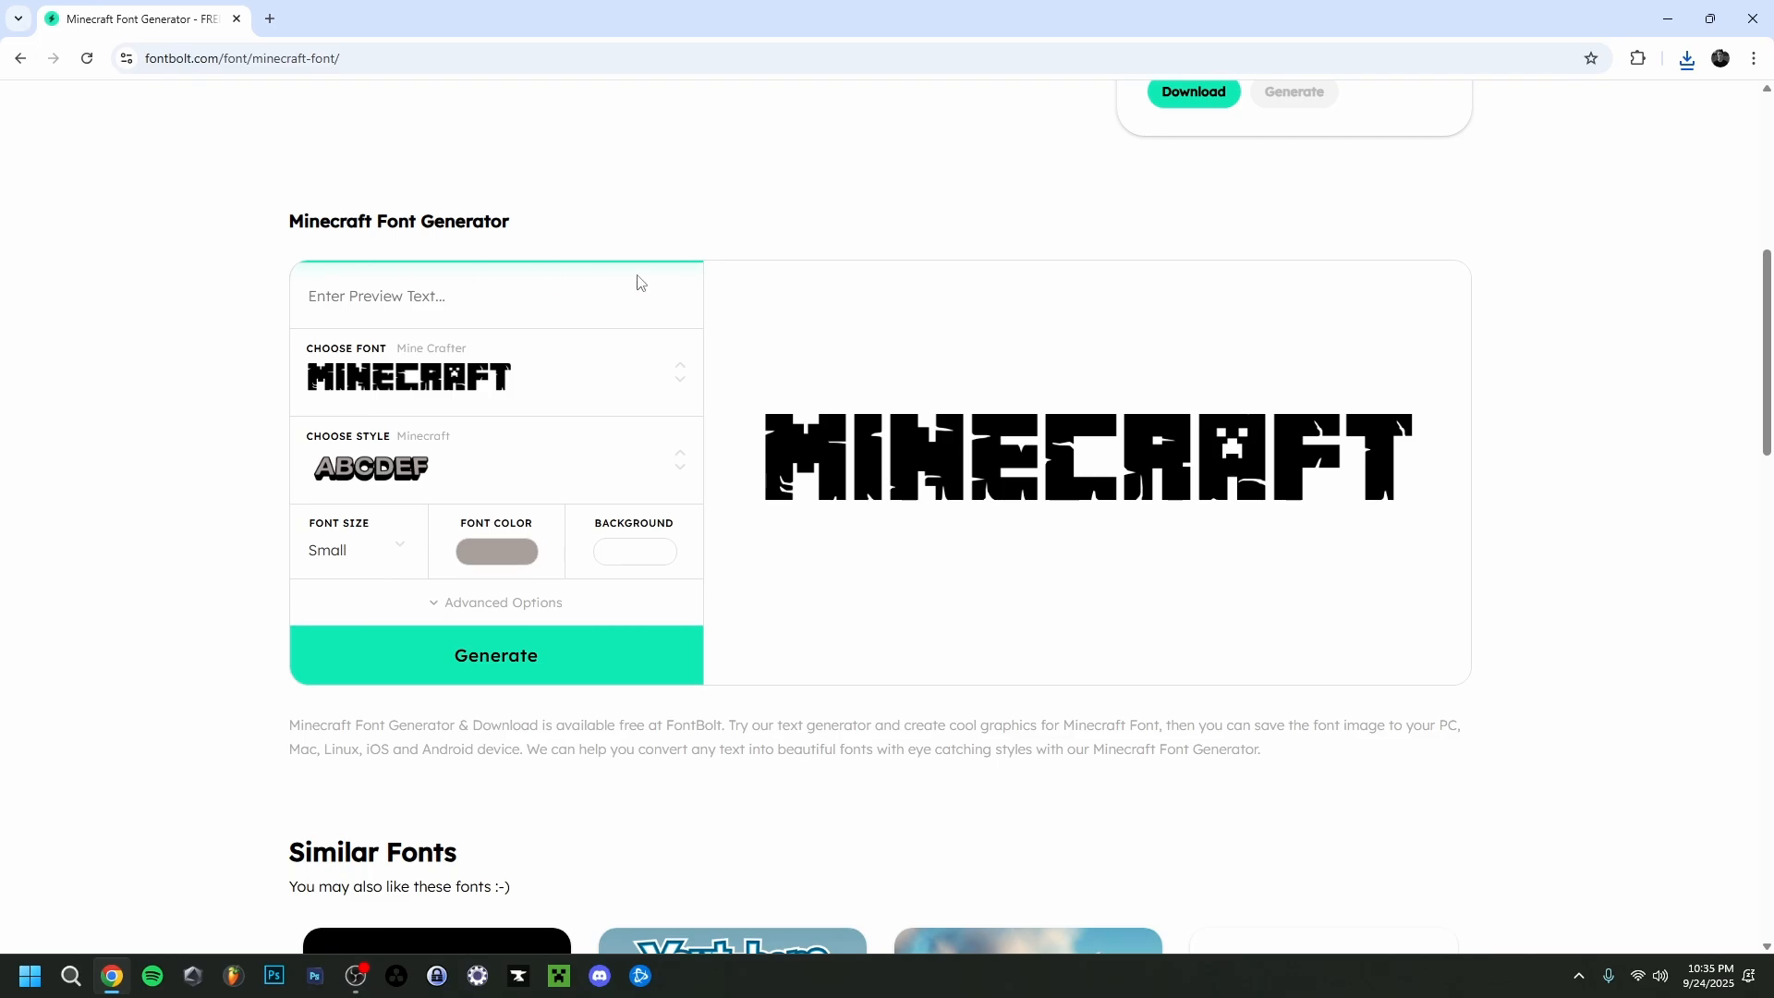
mouse_move(765, 484)
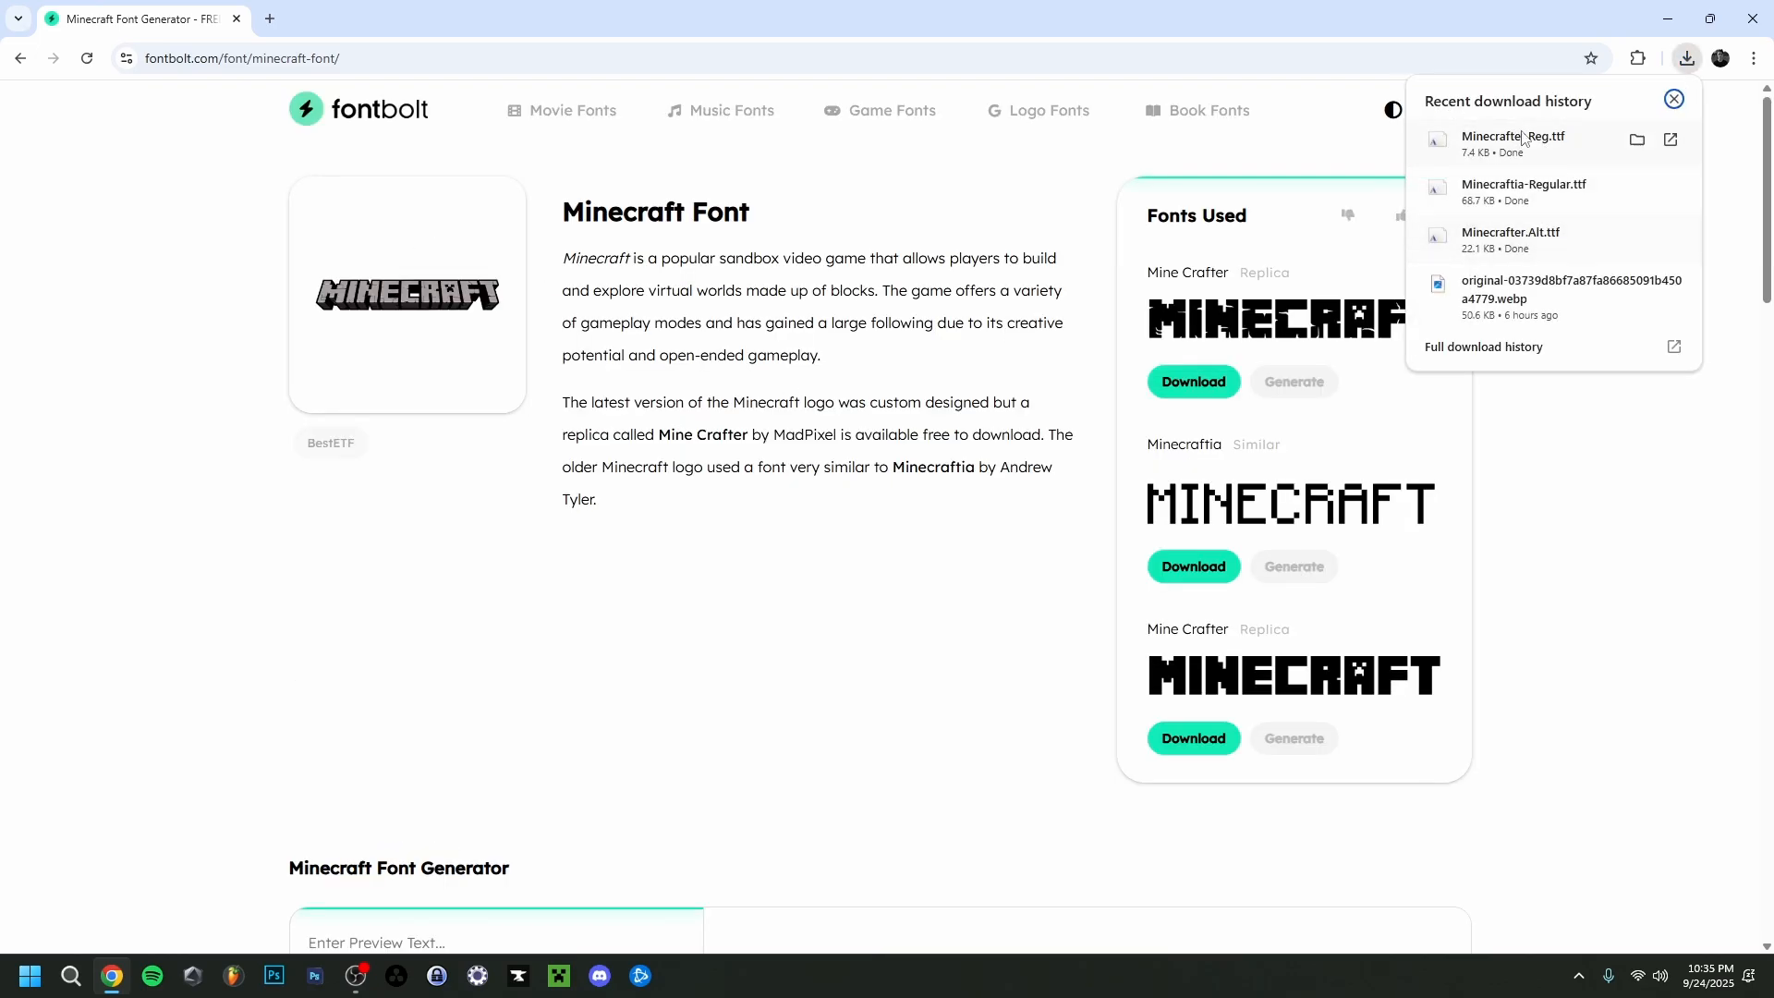
Install the Minecrafter Reg and Minecraftia fonts from the Fonts folder, then switch to Photoshop.
left_click(1635, 139)
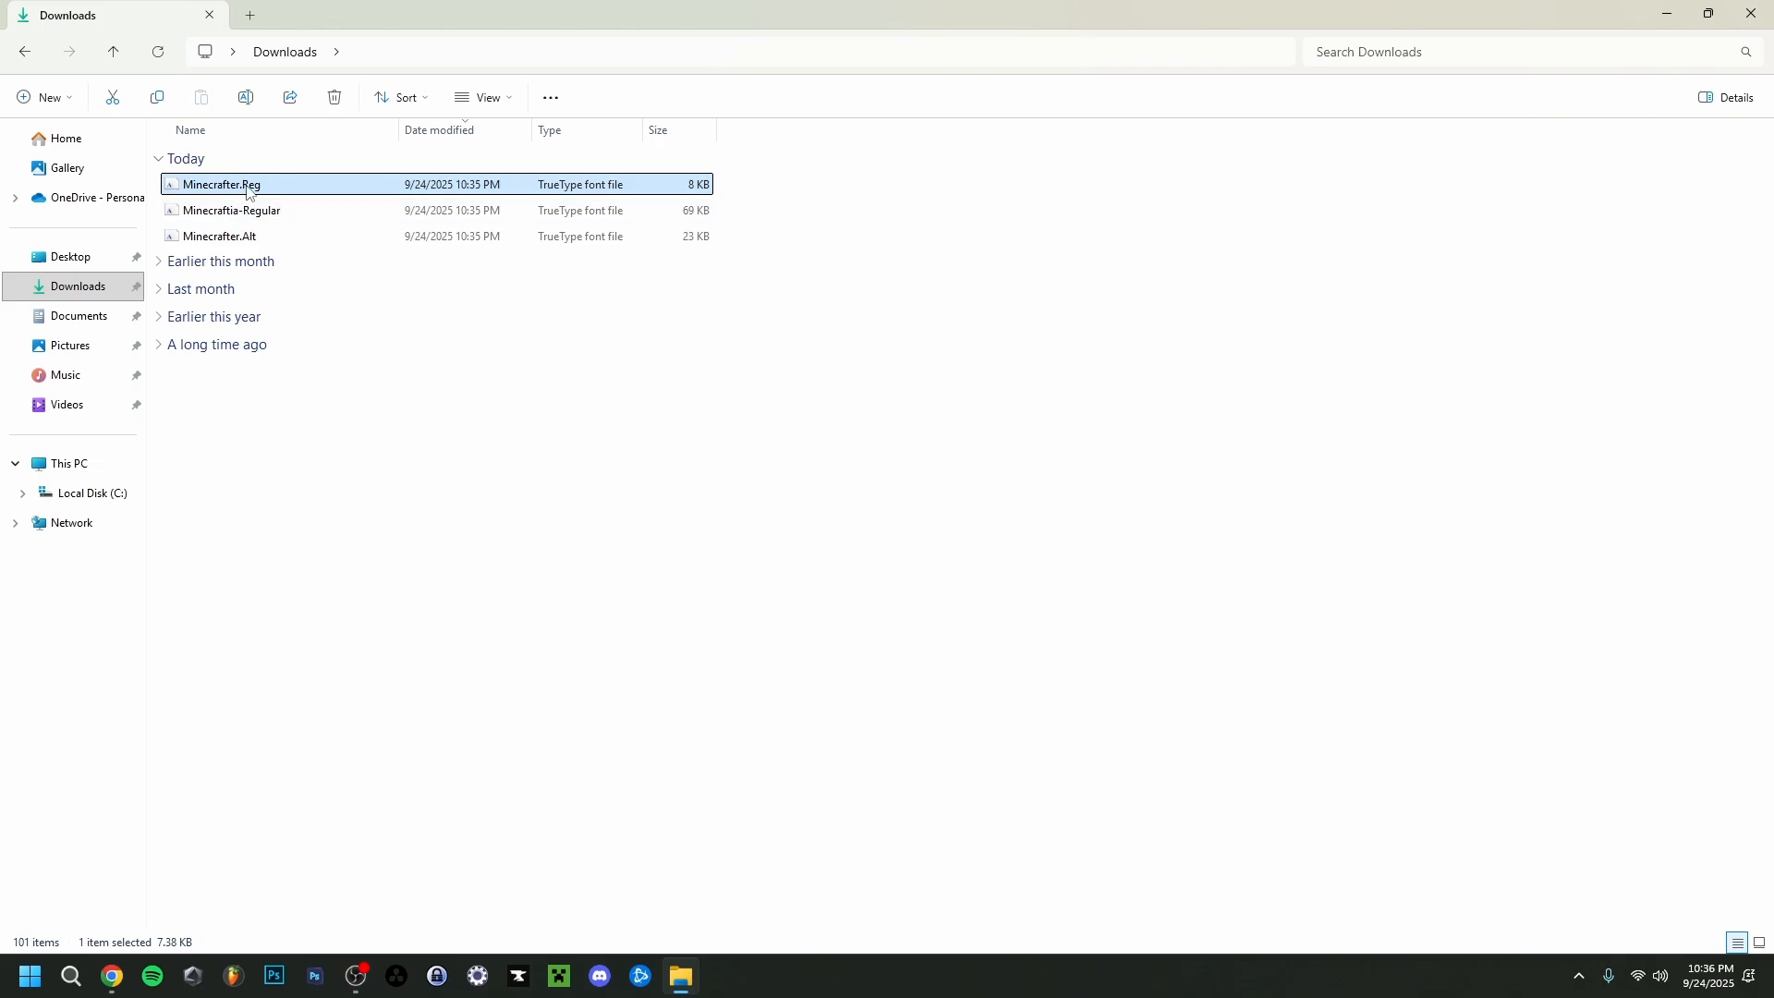
mouse_move(231, 211)
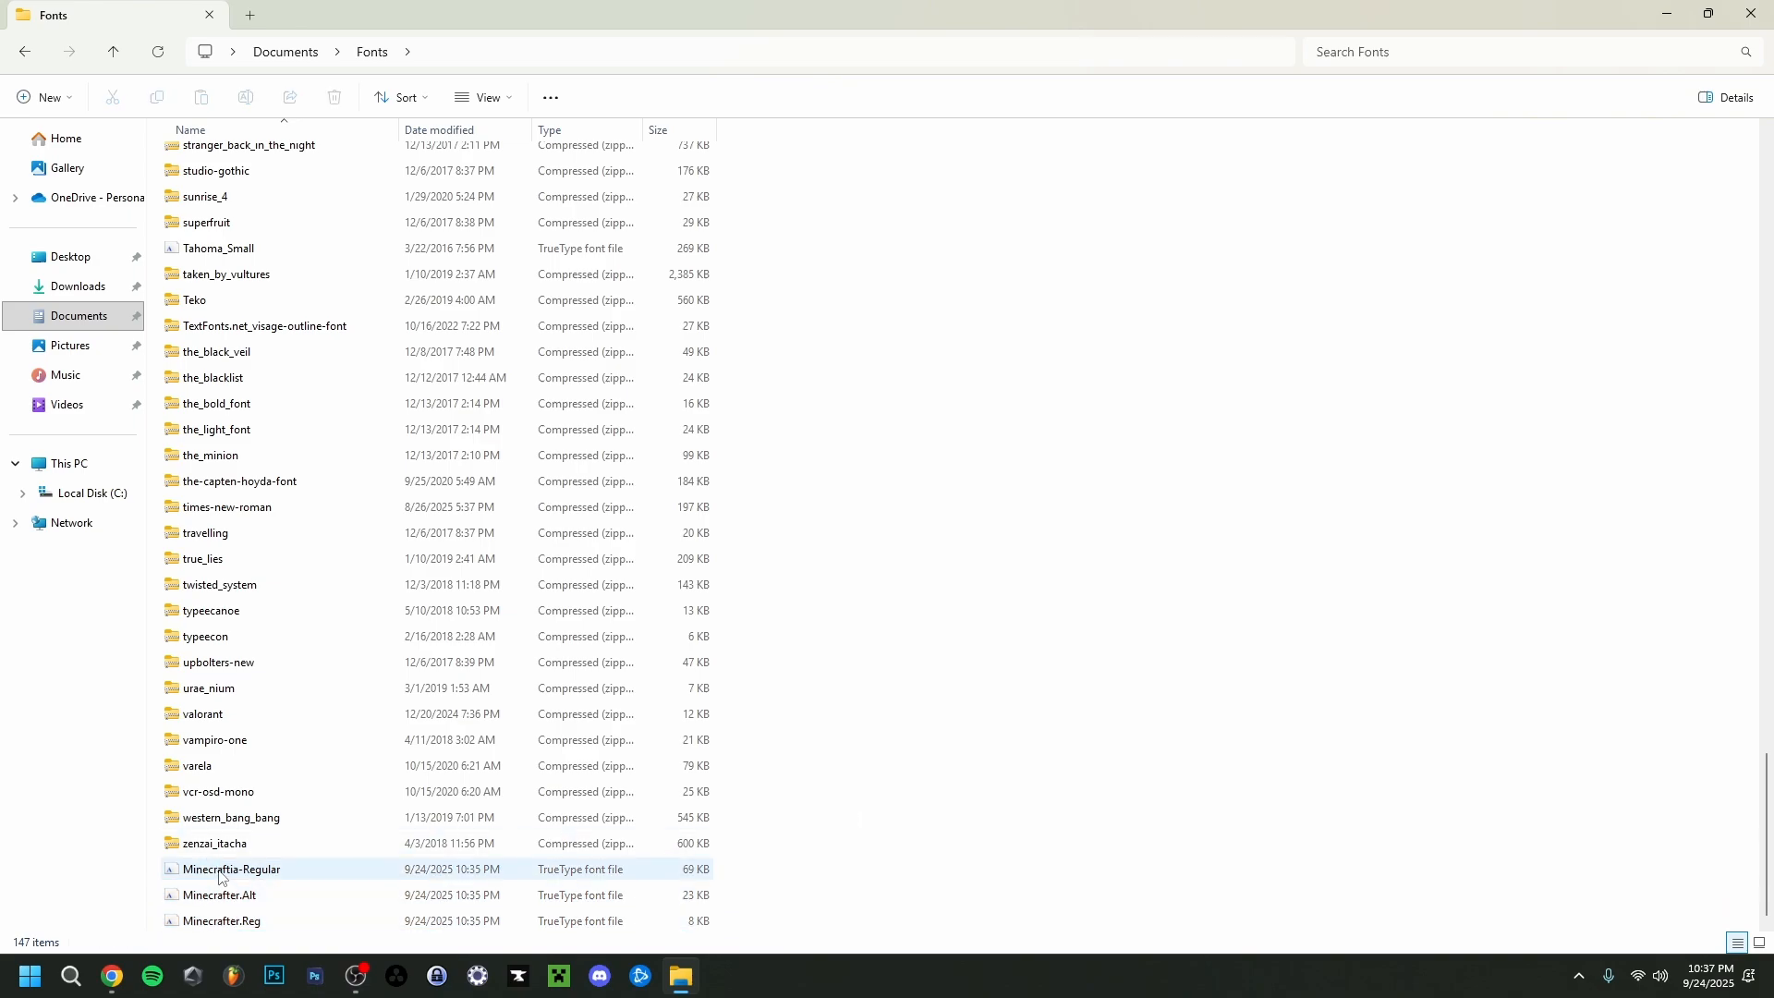
double_click(222, 920)
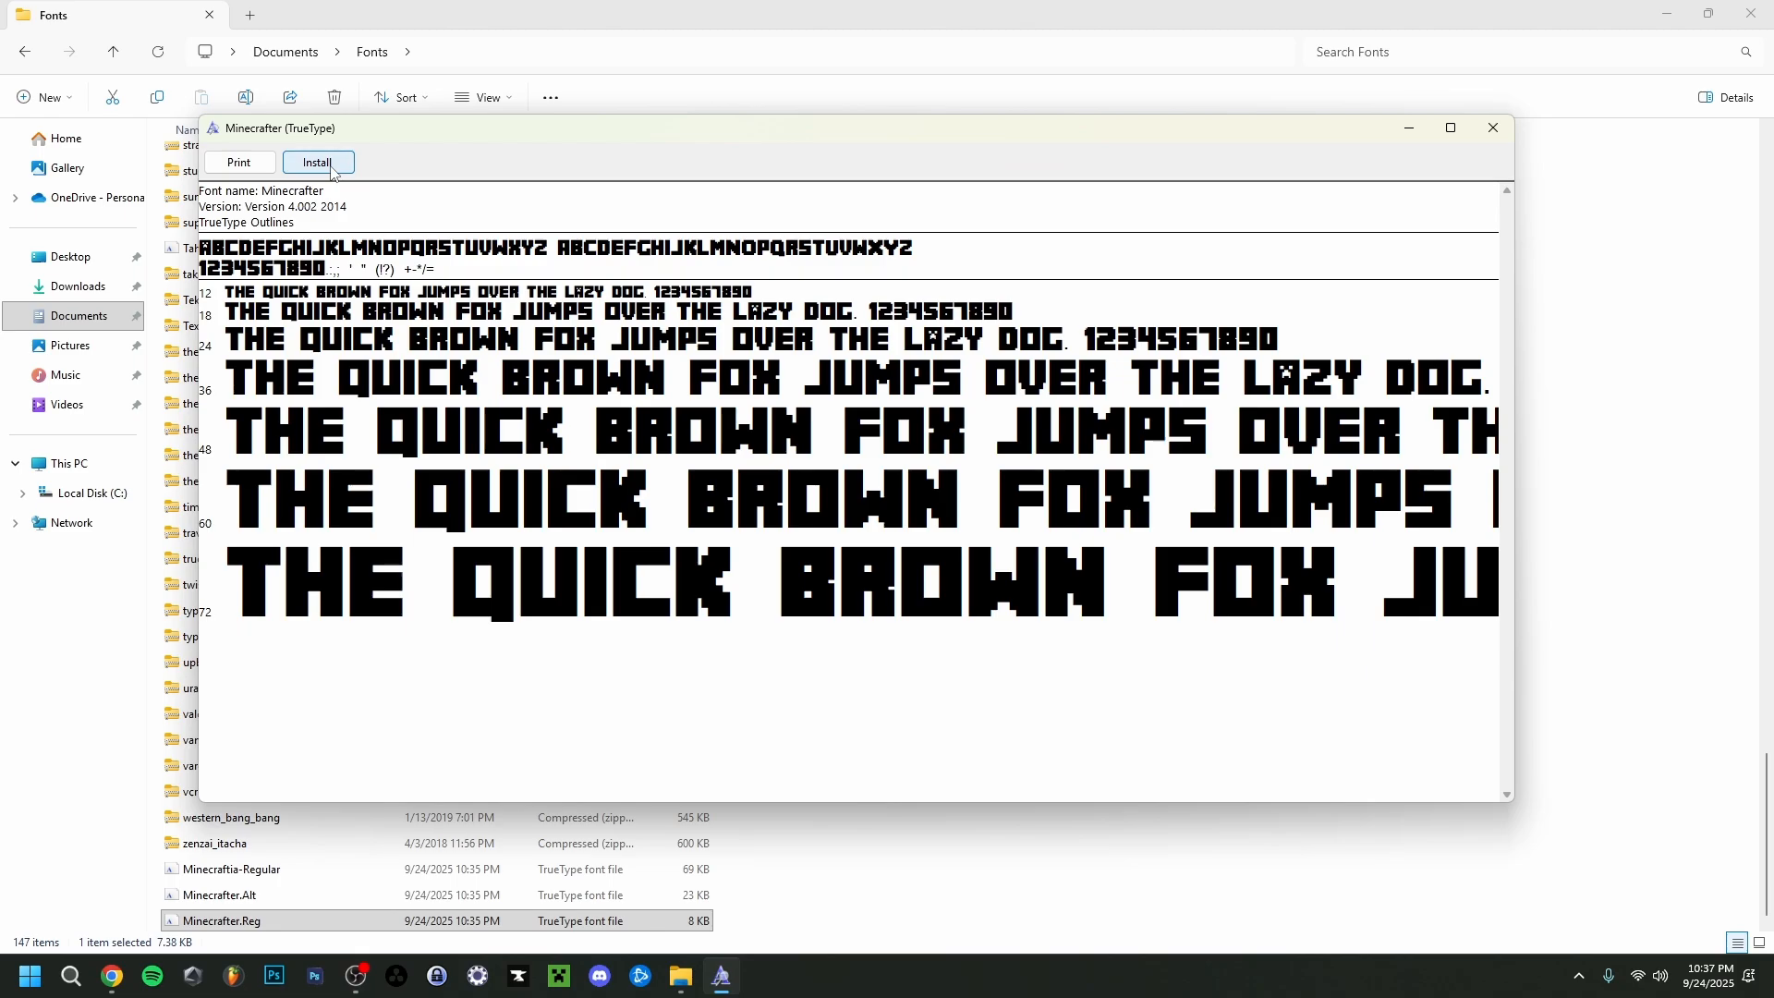
left_click(318, 162)
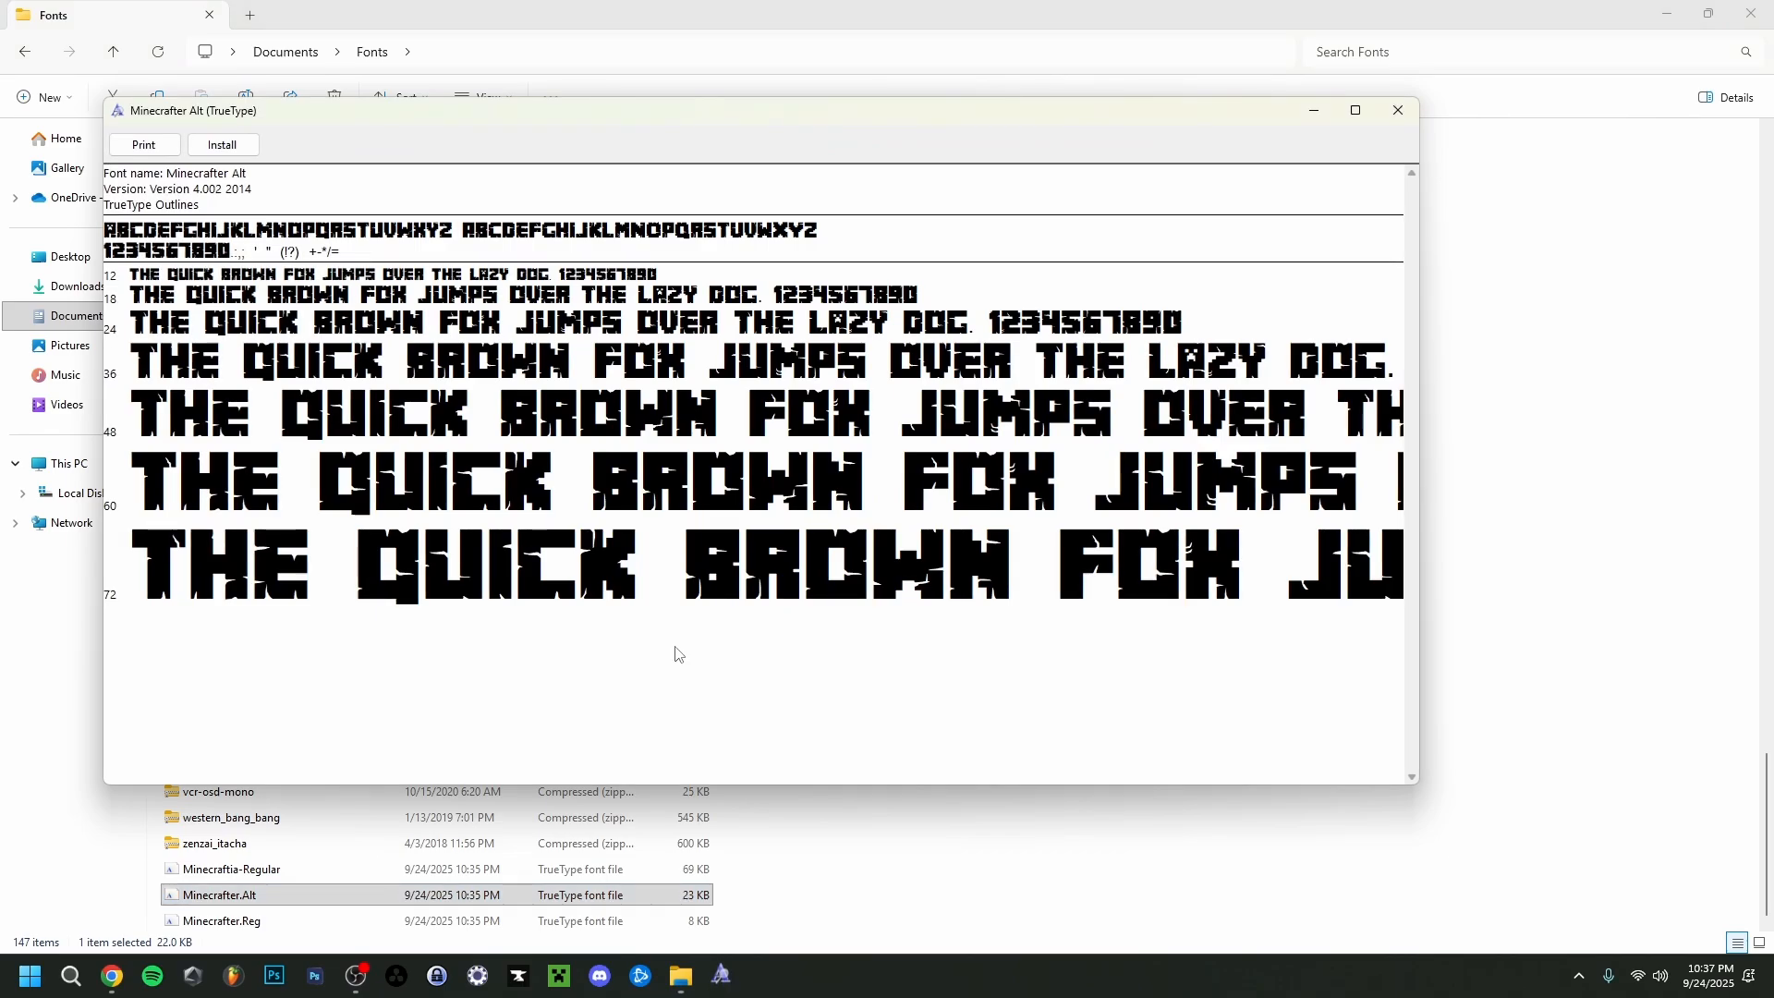
double_click(231, 868)
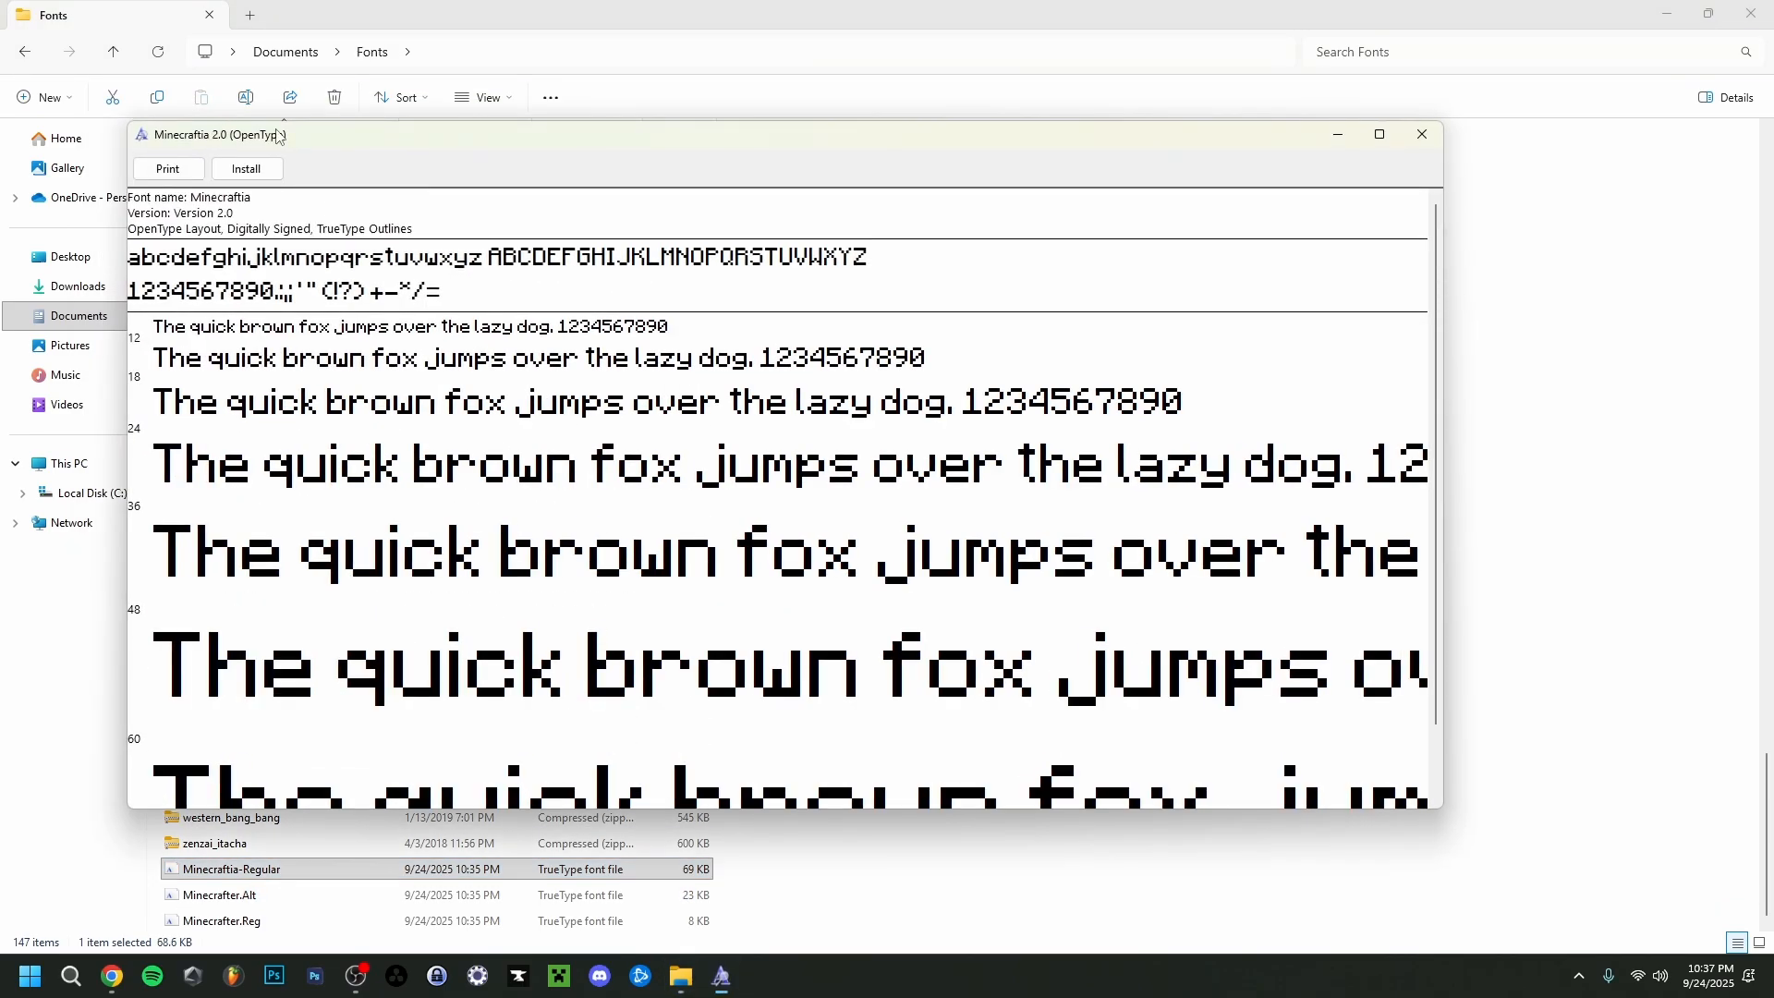
left_click(246, 168)
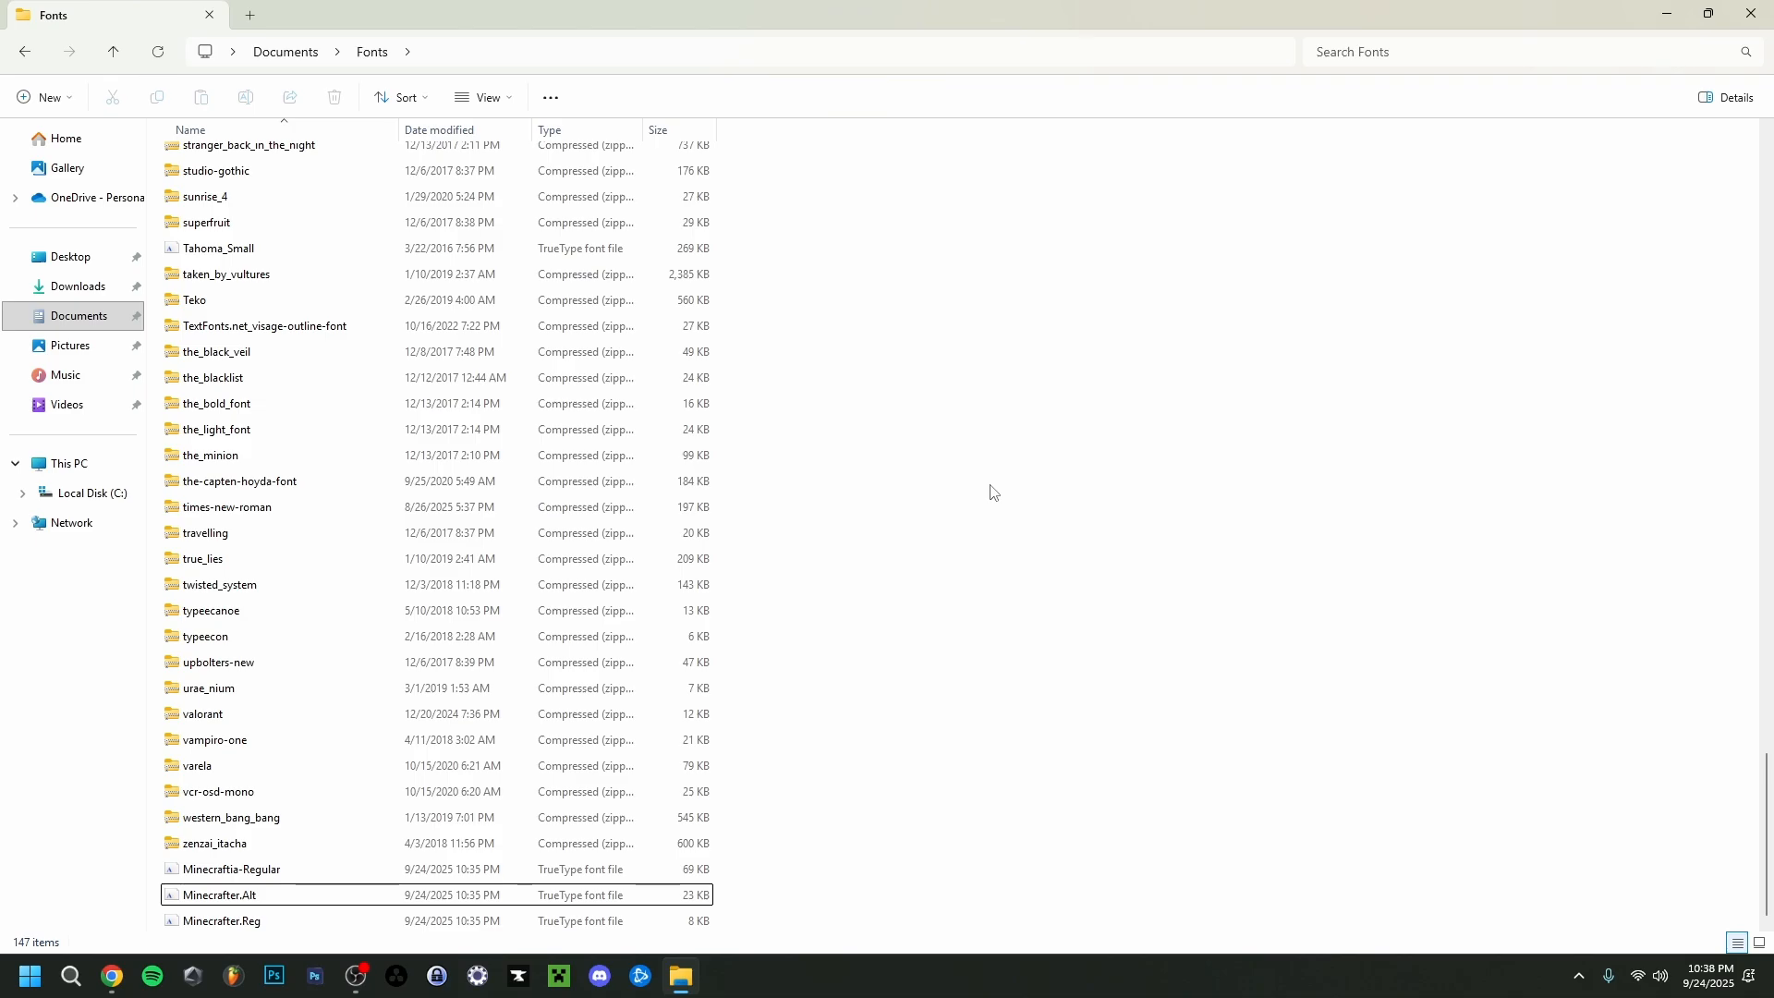
left_click(274, 974)
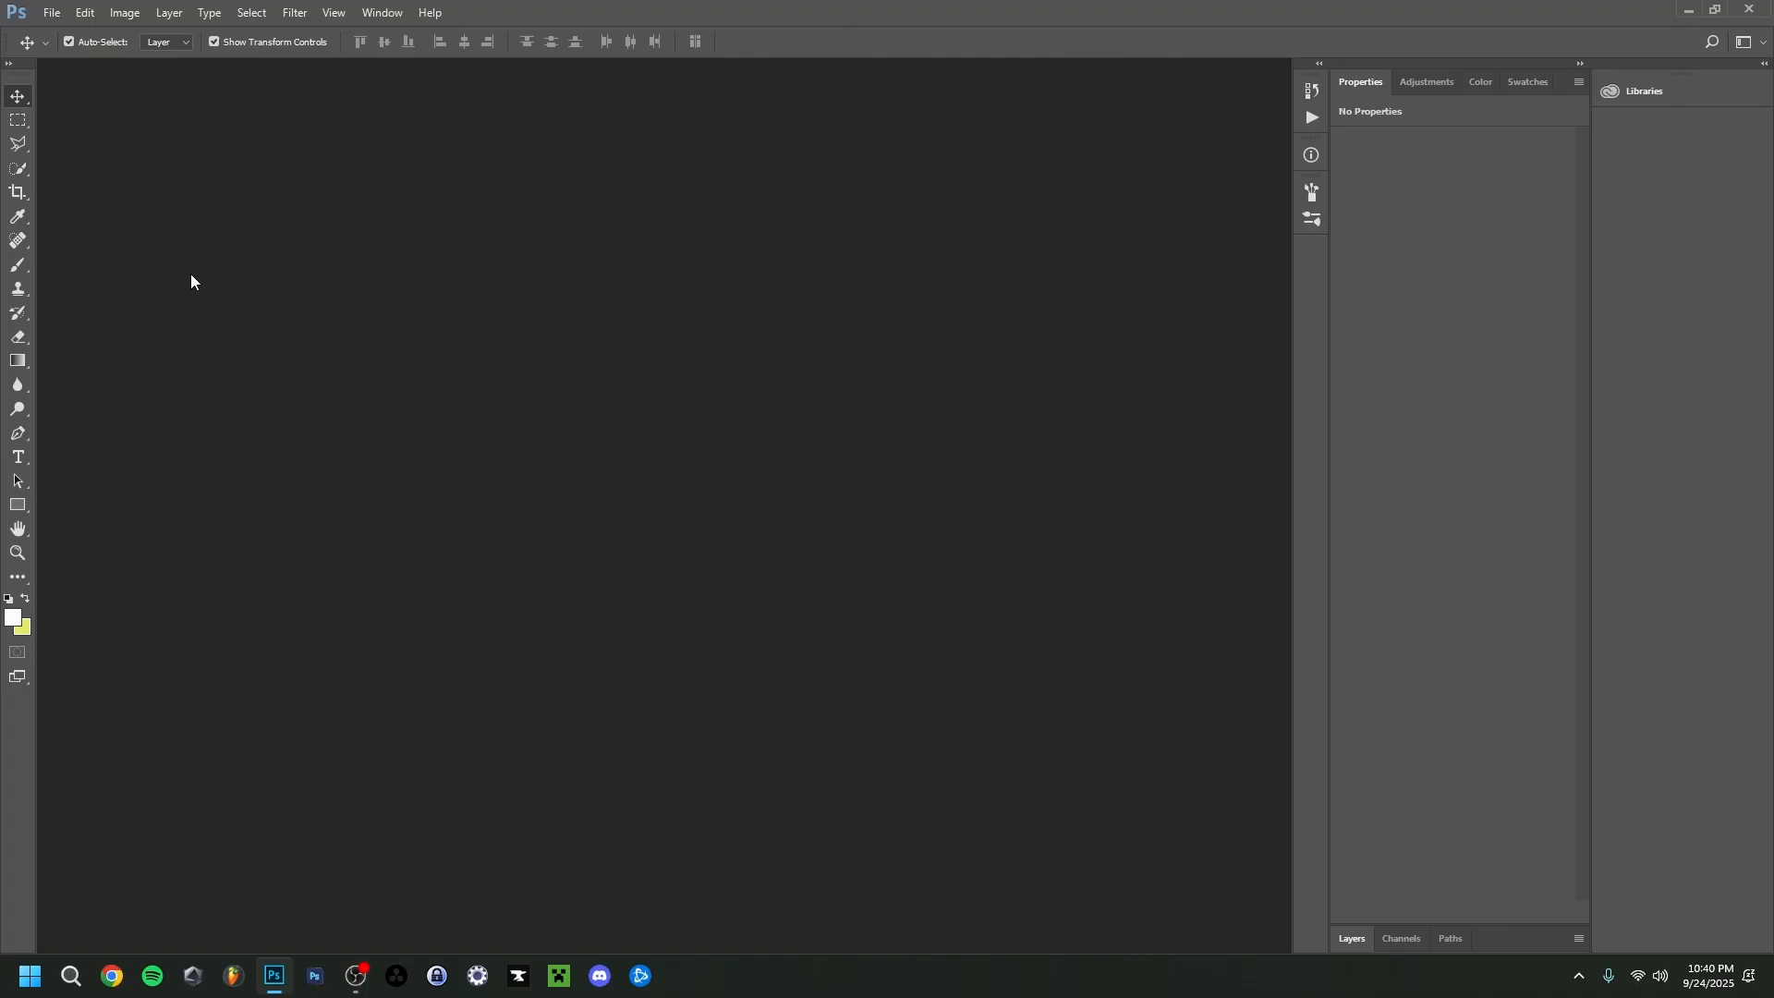
Create a new 1920×1080 white document at 300 resolution via File > New.
left_click(51, 13)
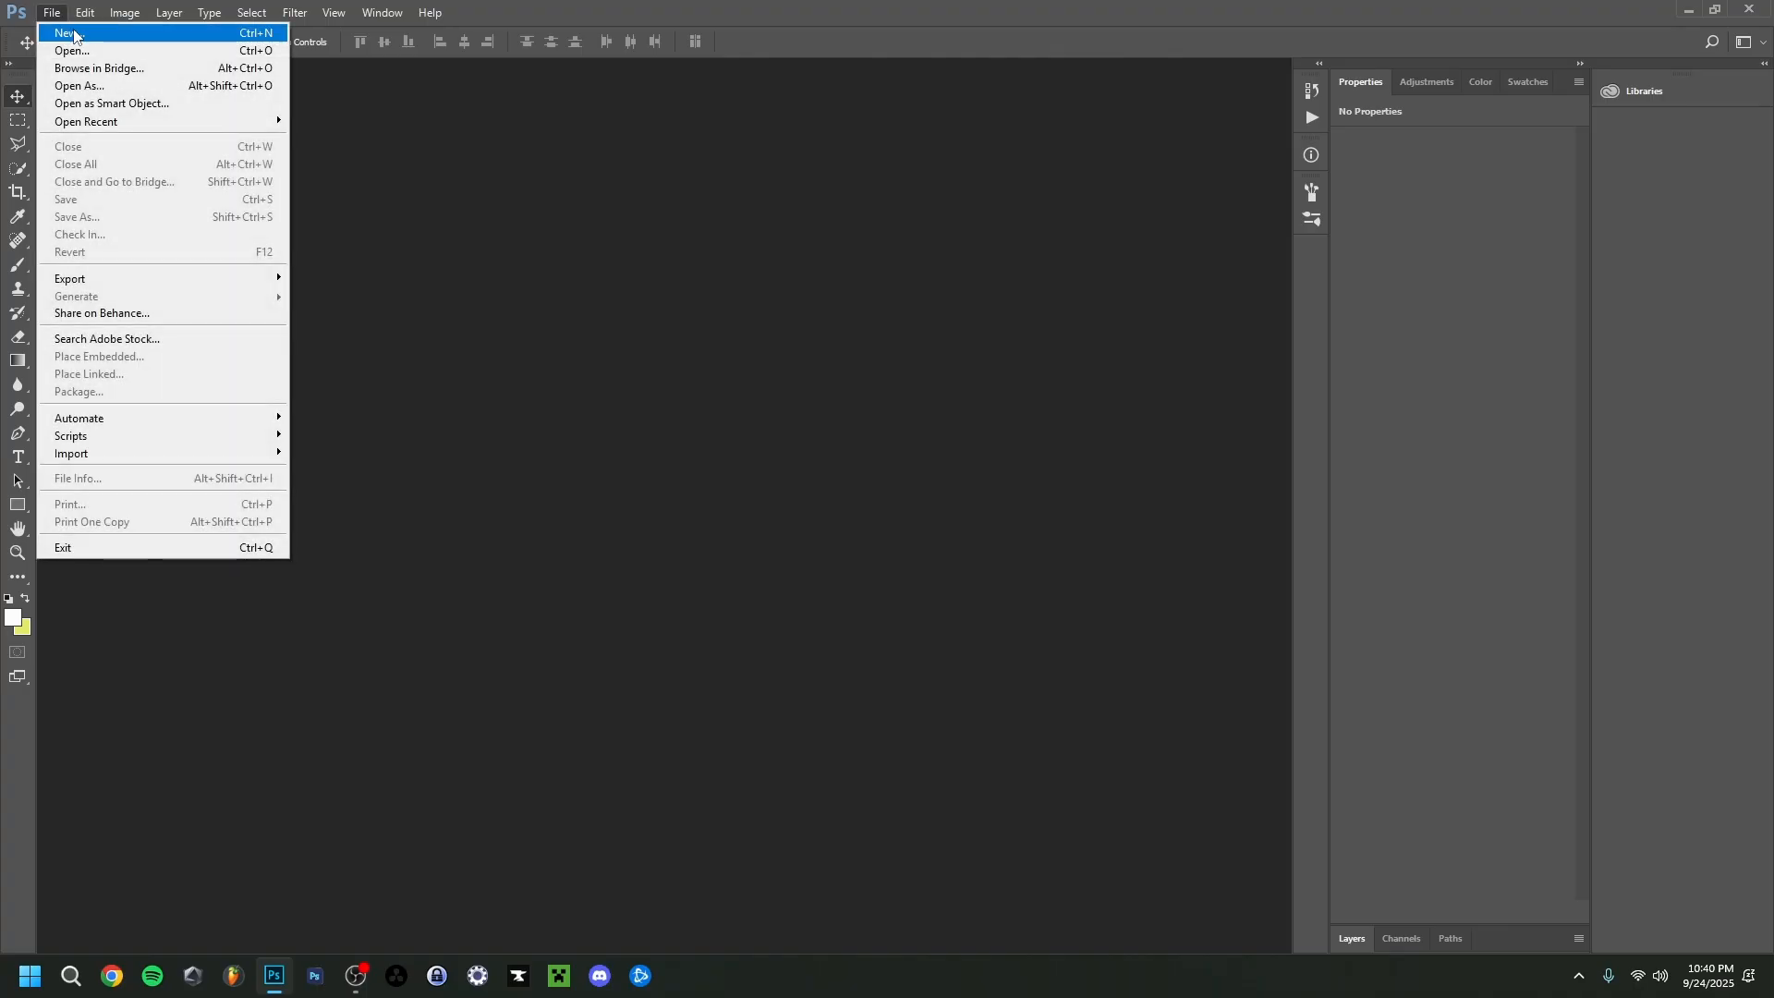
left_click(67, 31)
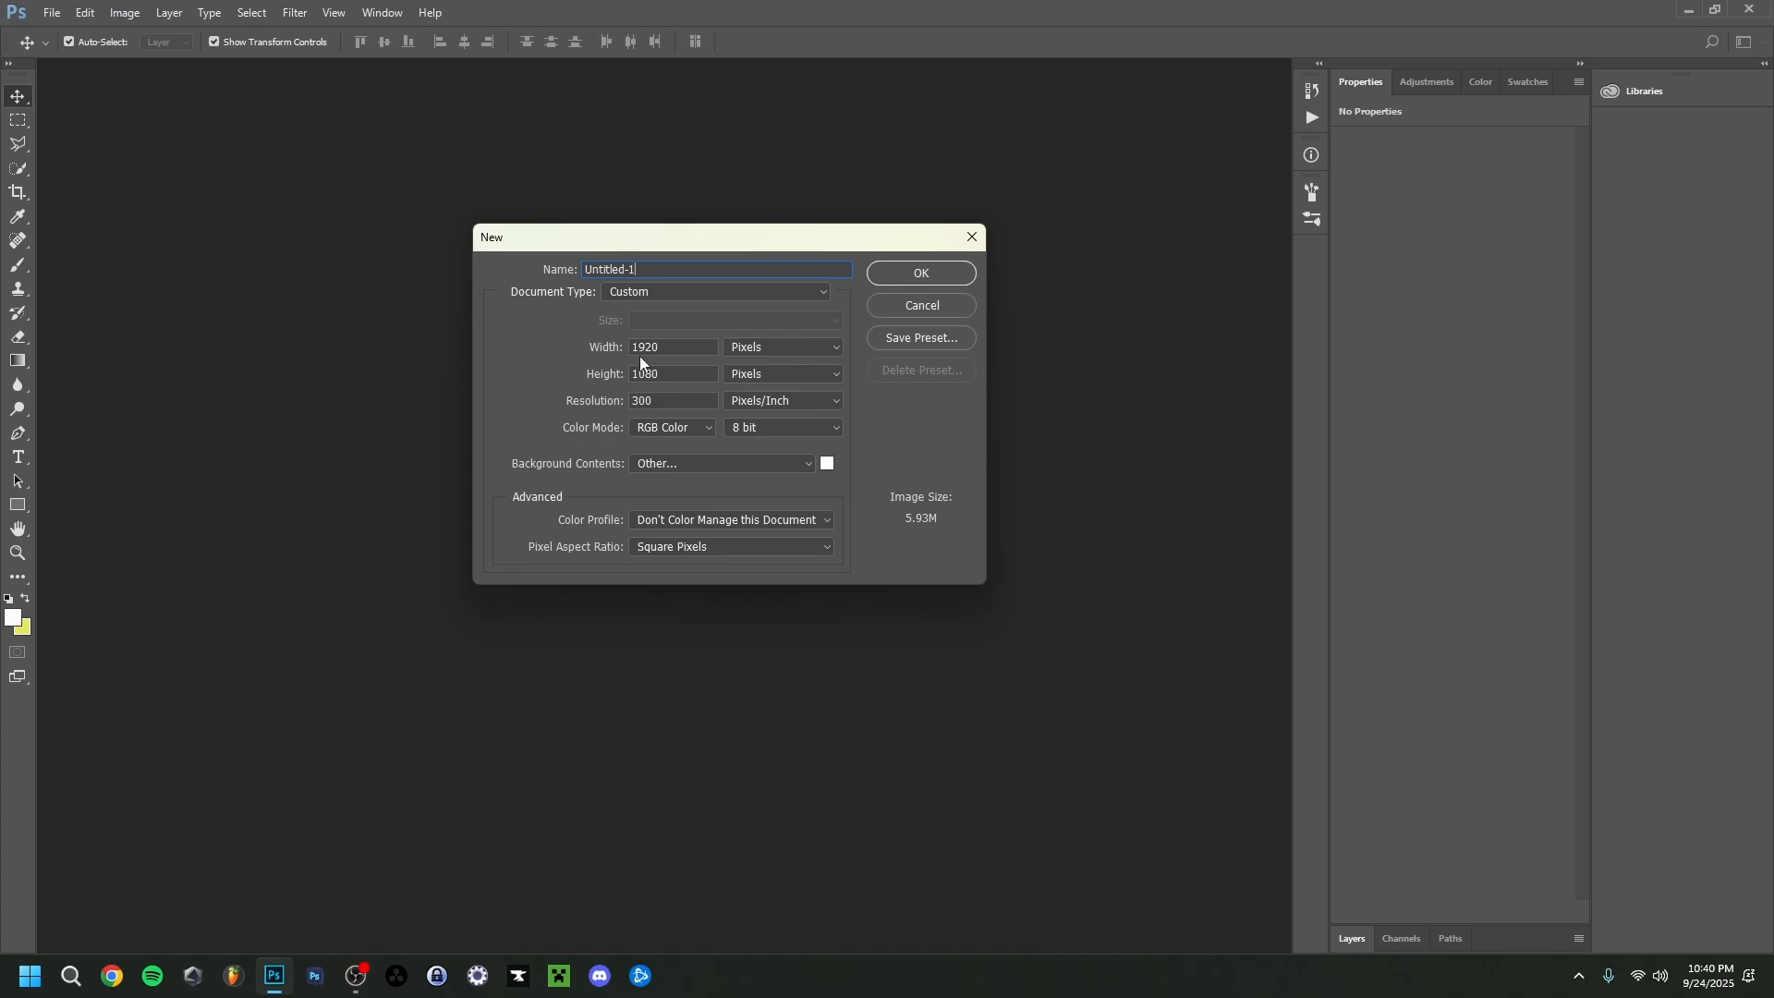
mouse_move(721, 375)
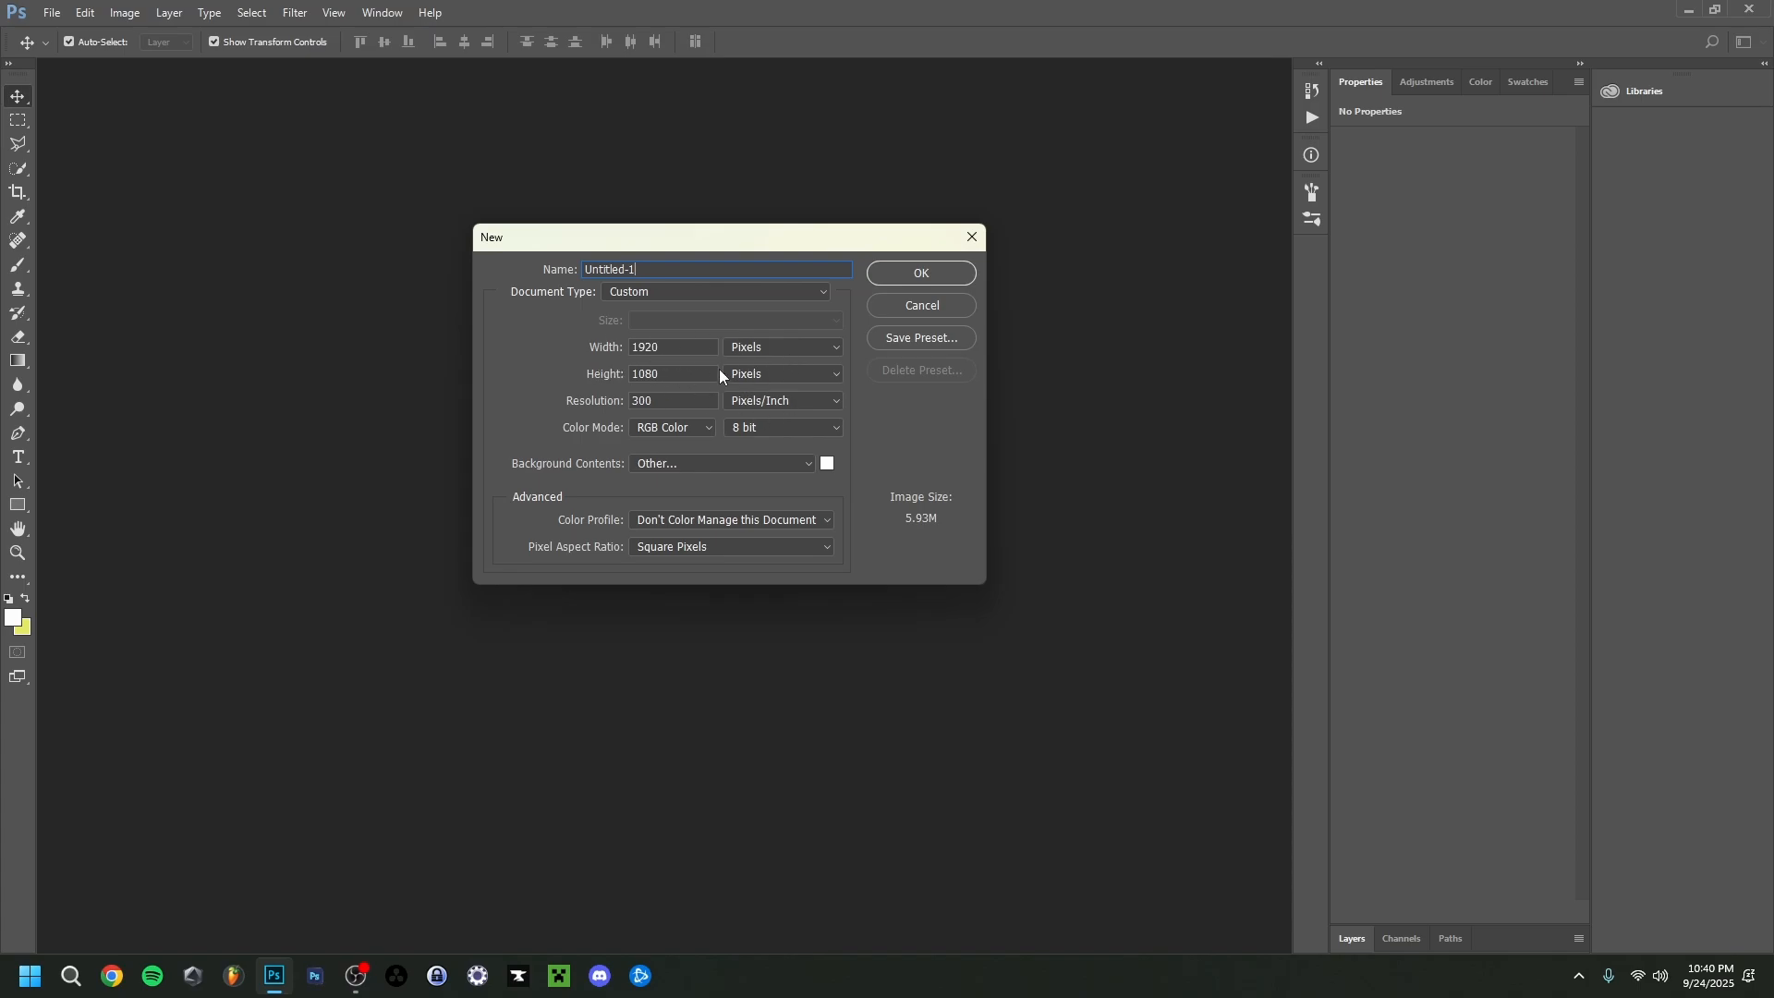
mouse_move(669, 366)
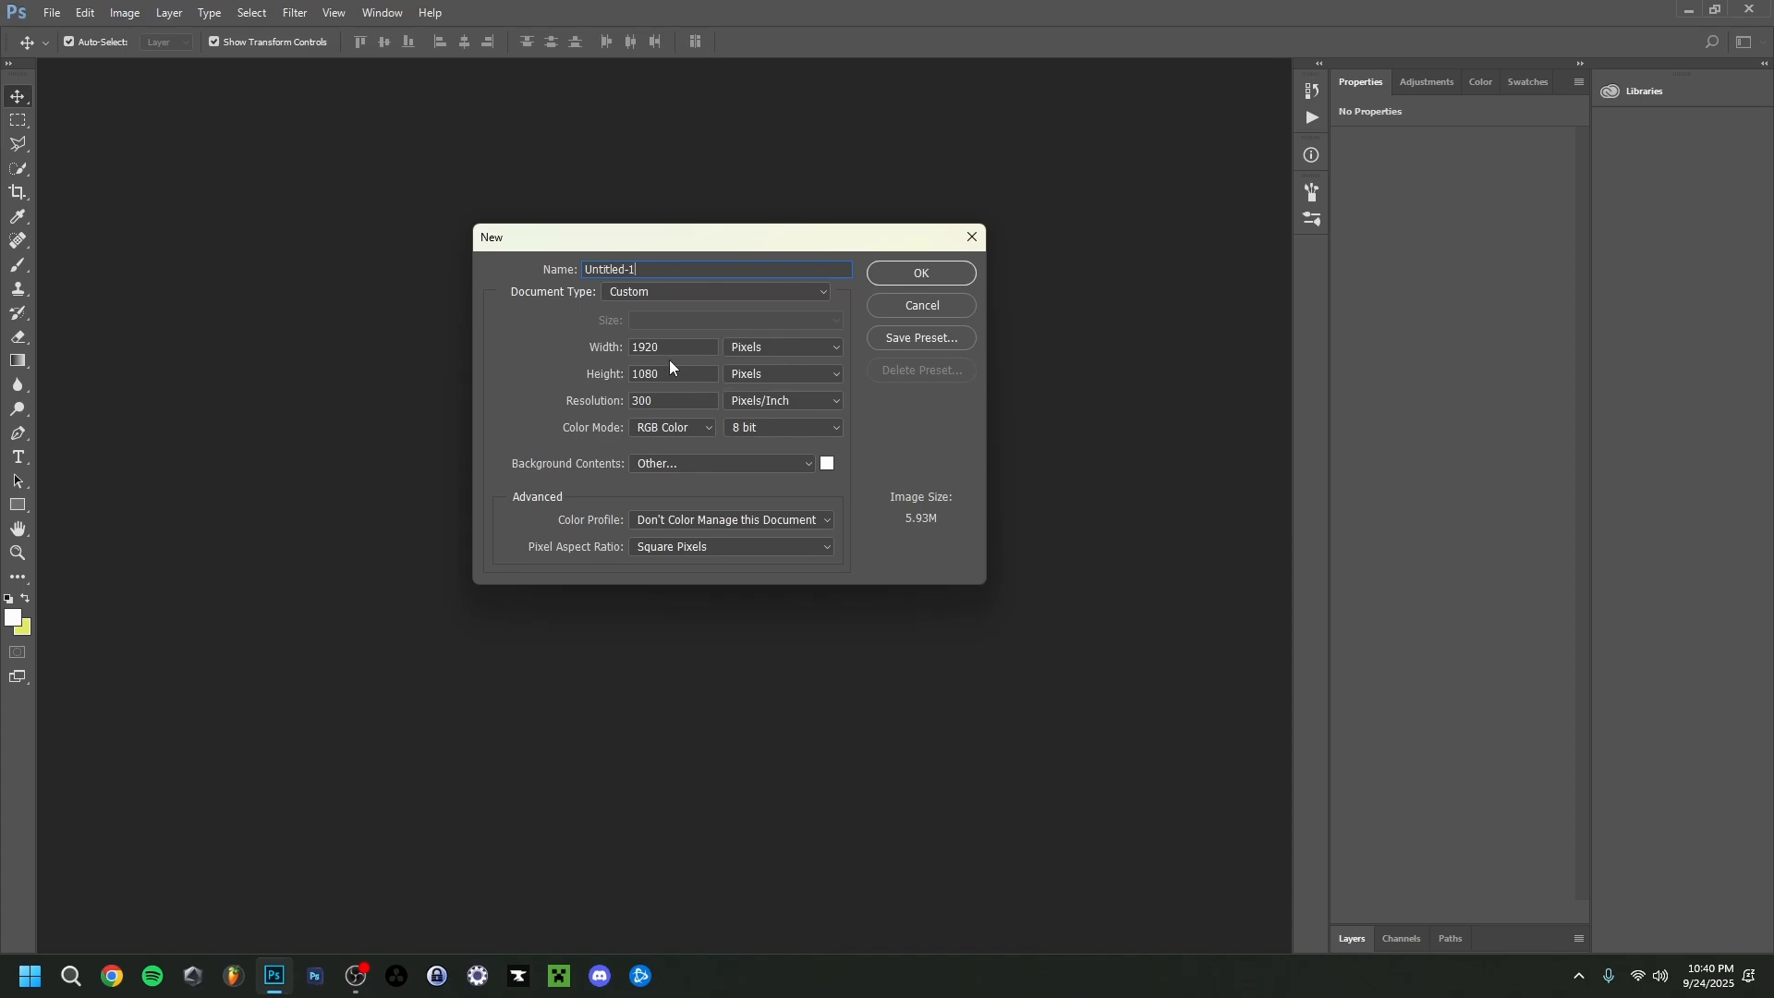
mouse_move(672, 460)
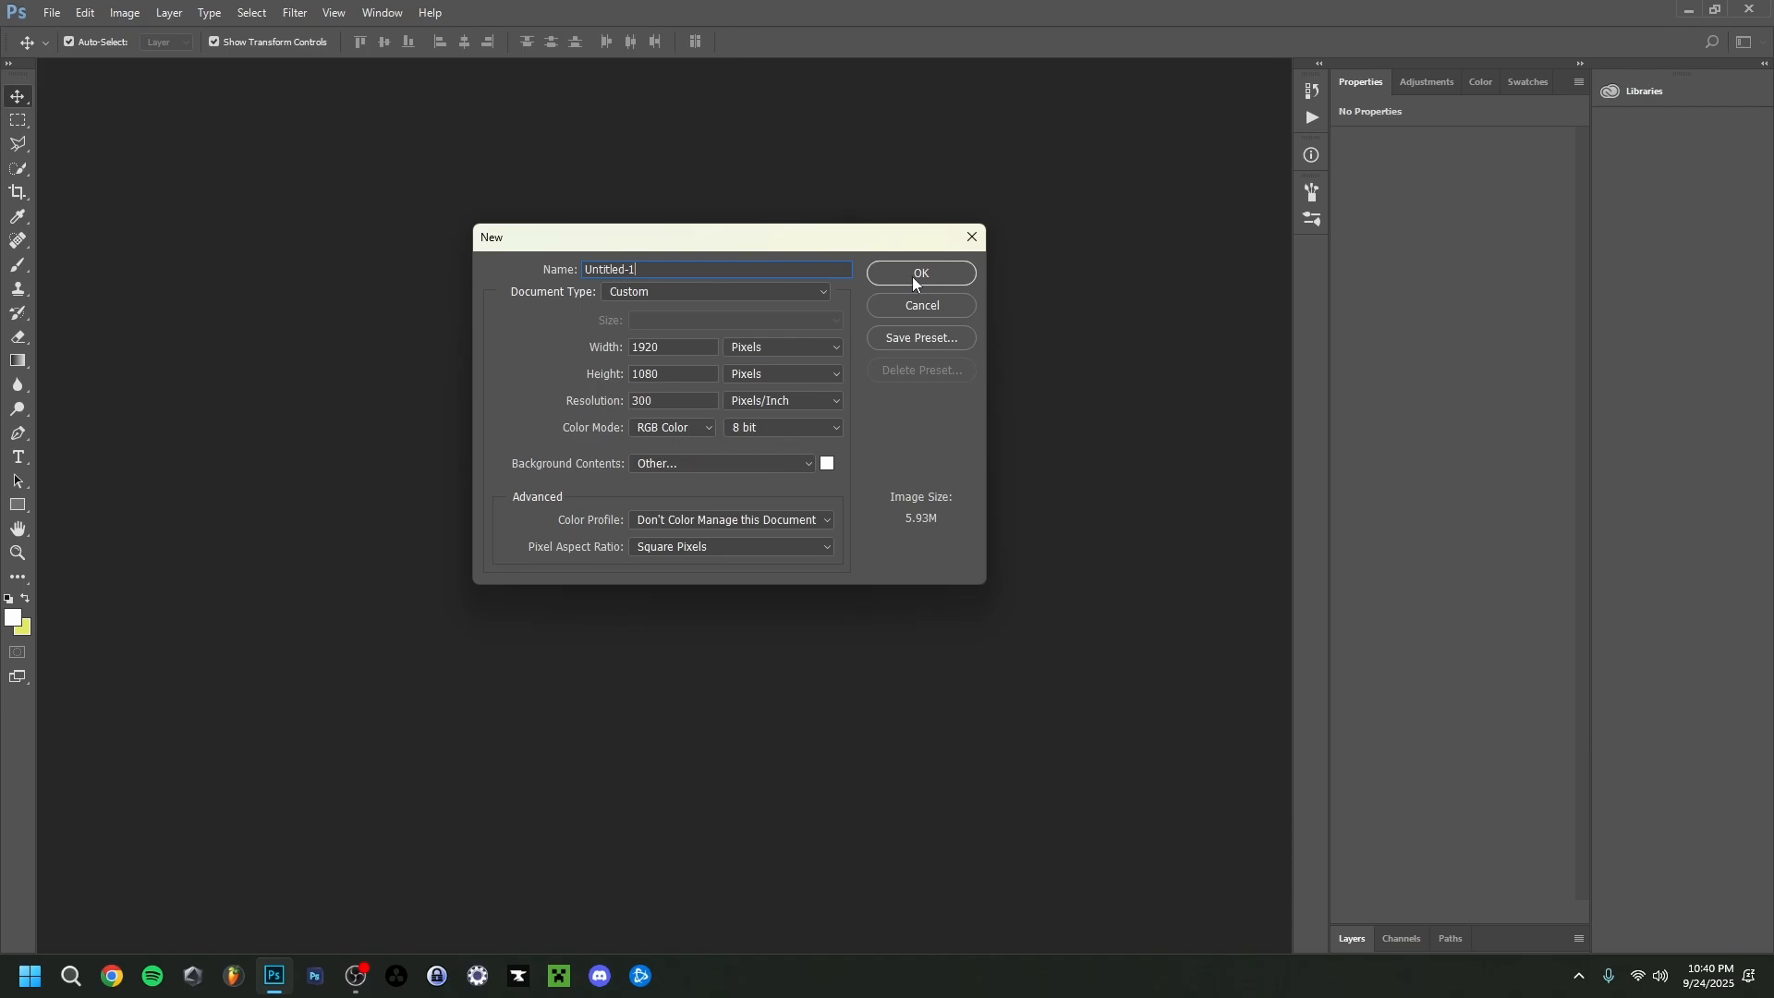
left_click(920, 273)
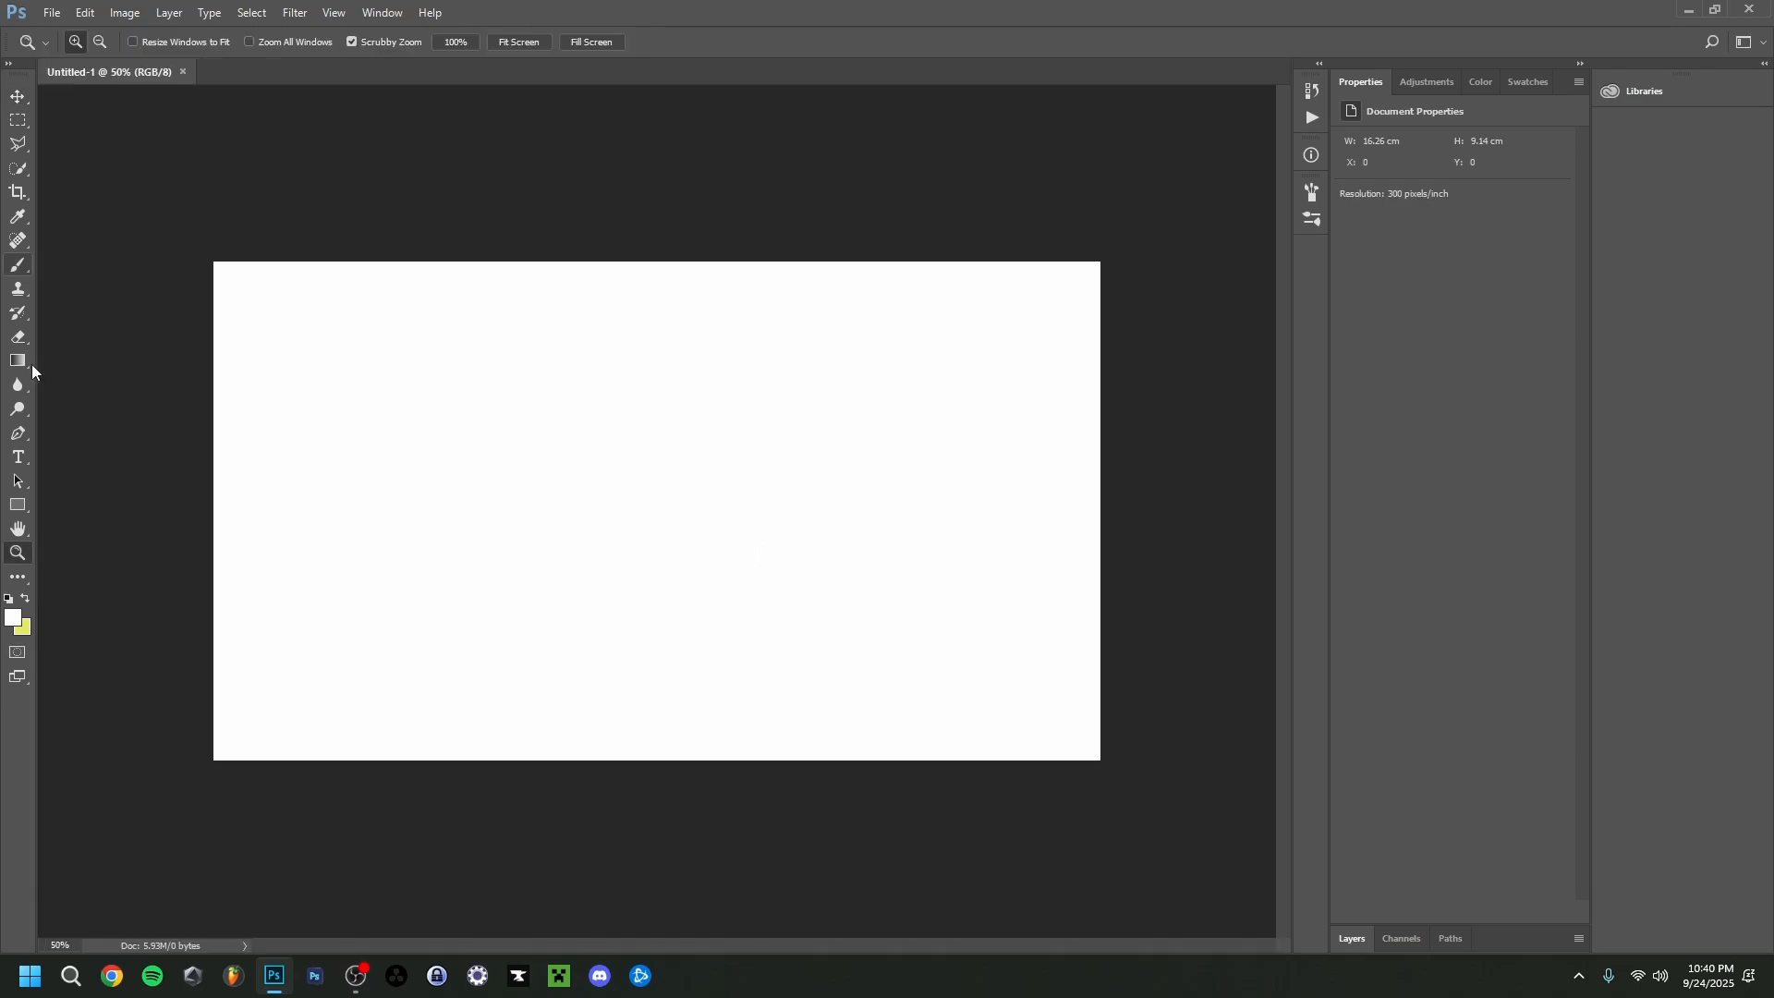
left_click(18, 457)
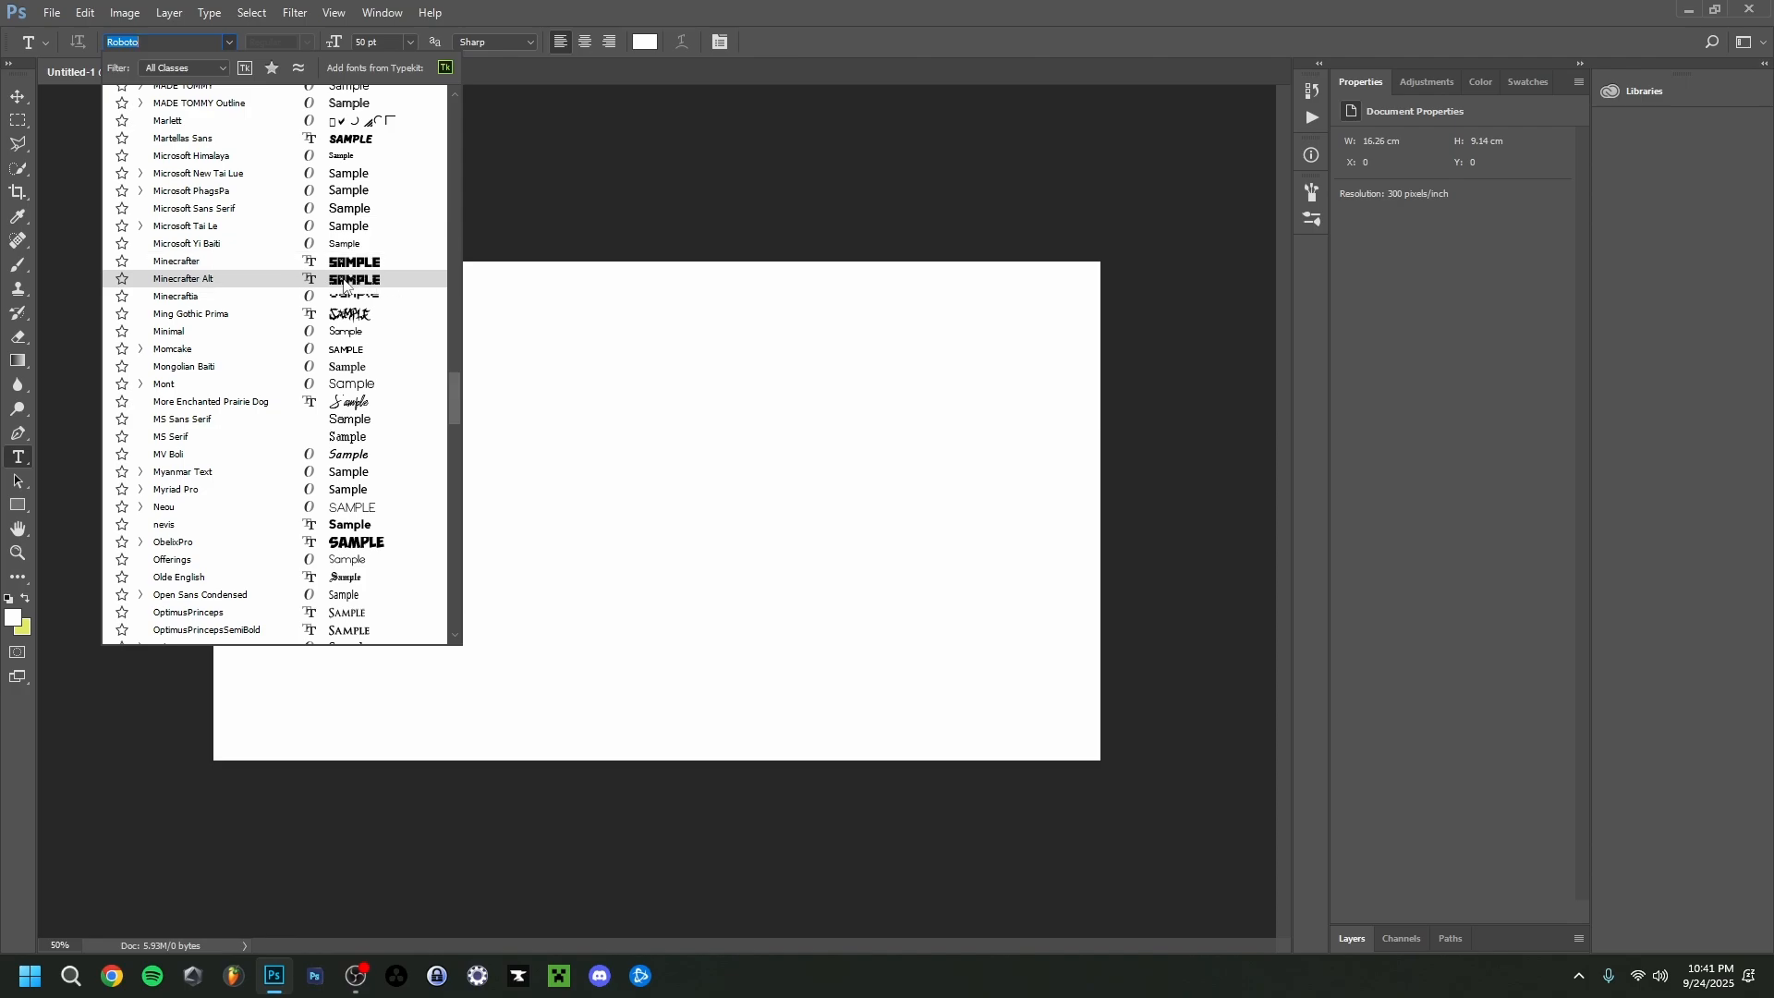
Type MINECRAFT on the canvas in the Minecrafter Alt font at 50 pt.
left_click(183, 279)
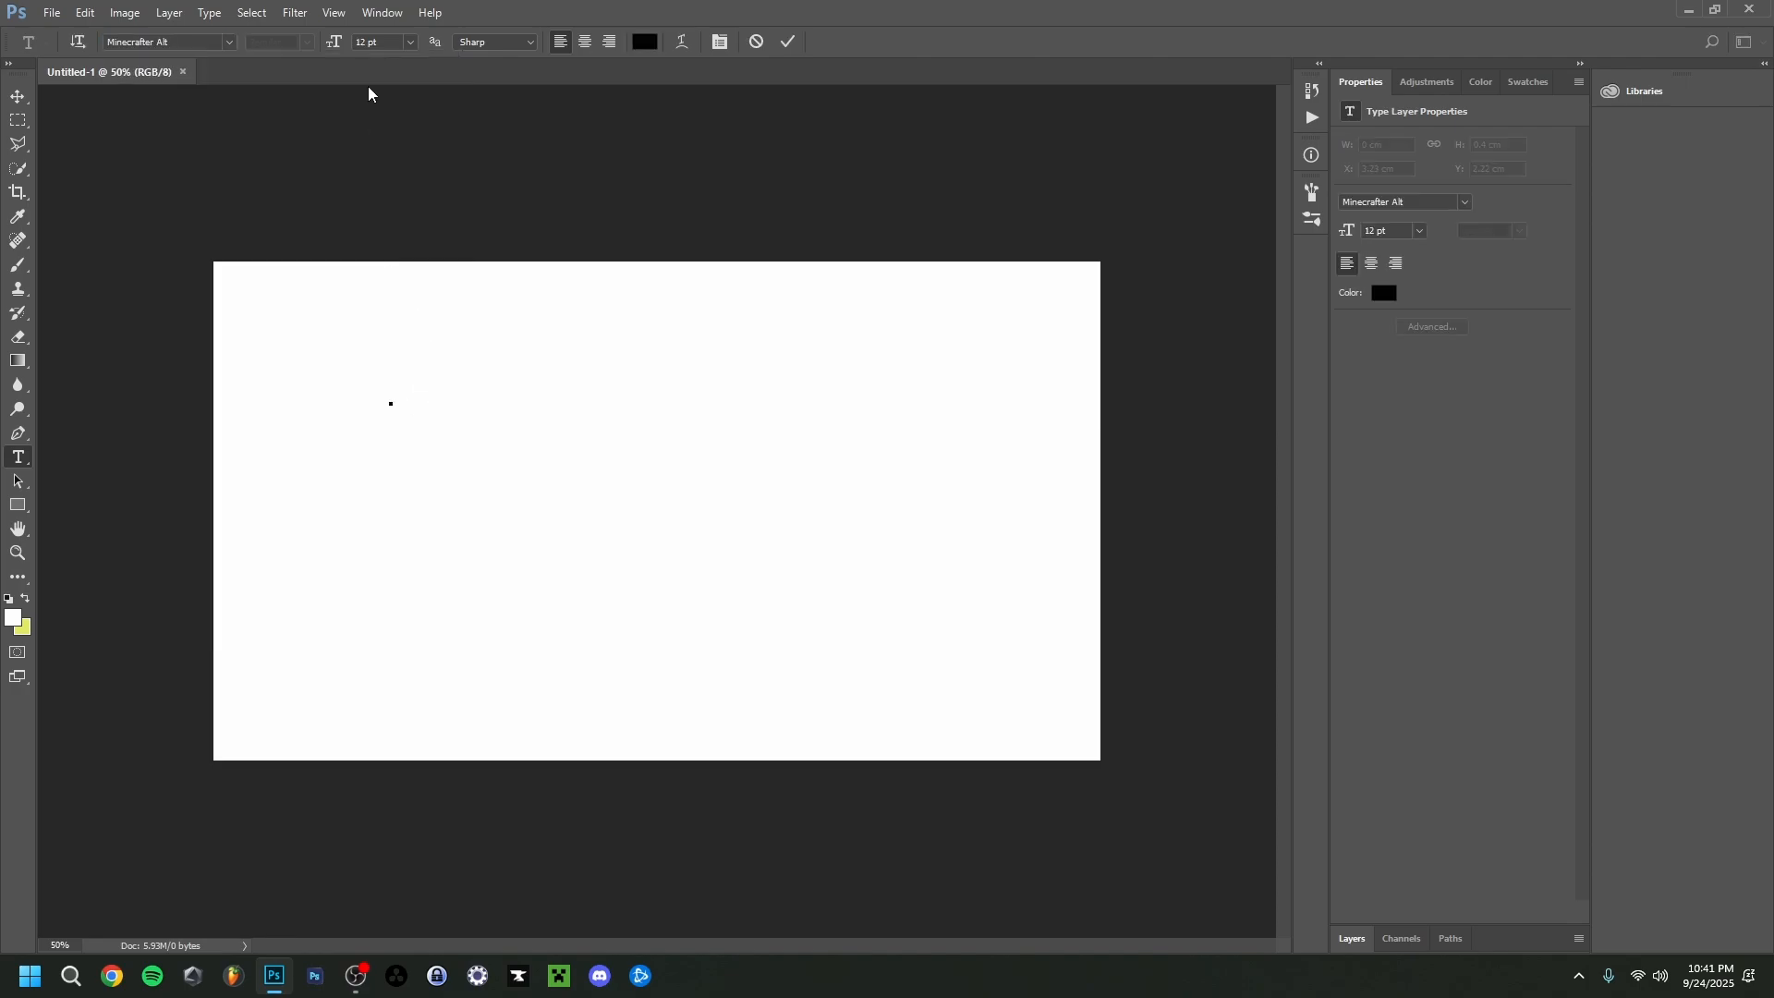
type("Mi")
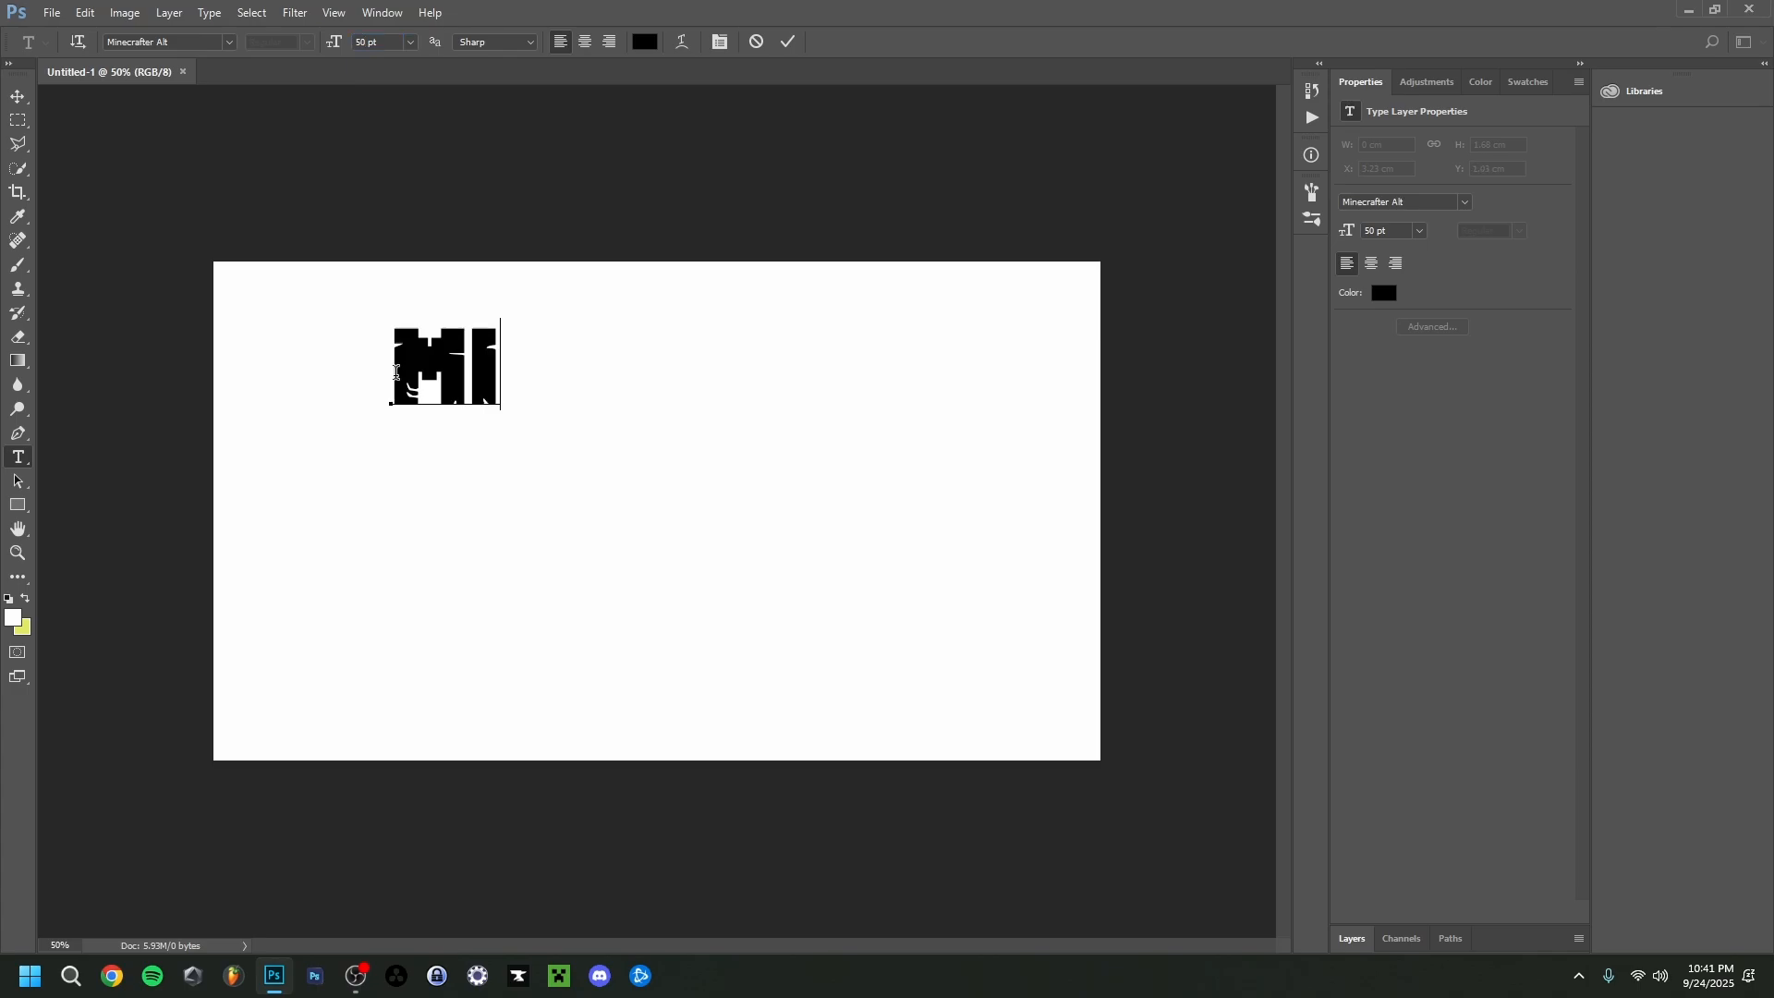
type("NECRAFT")
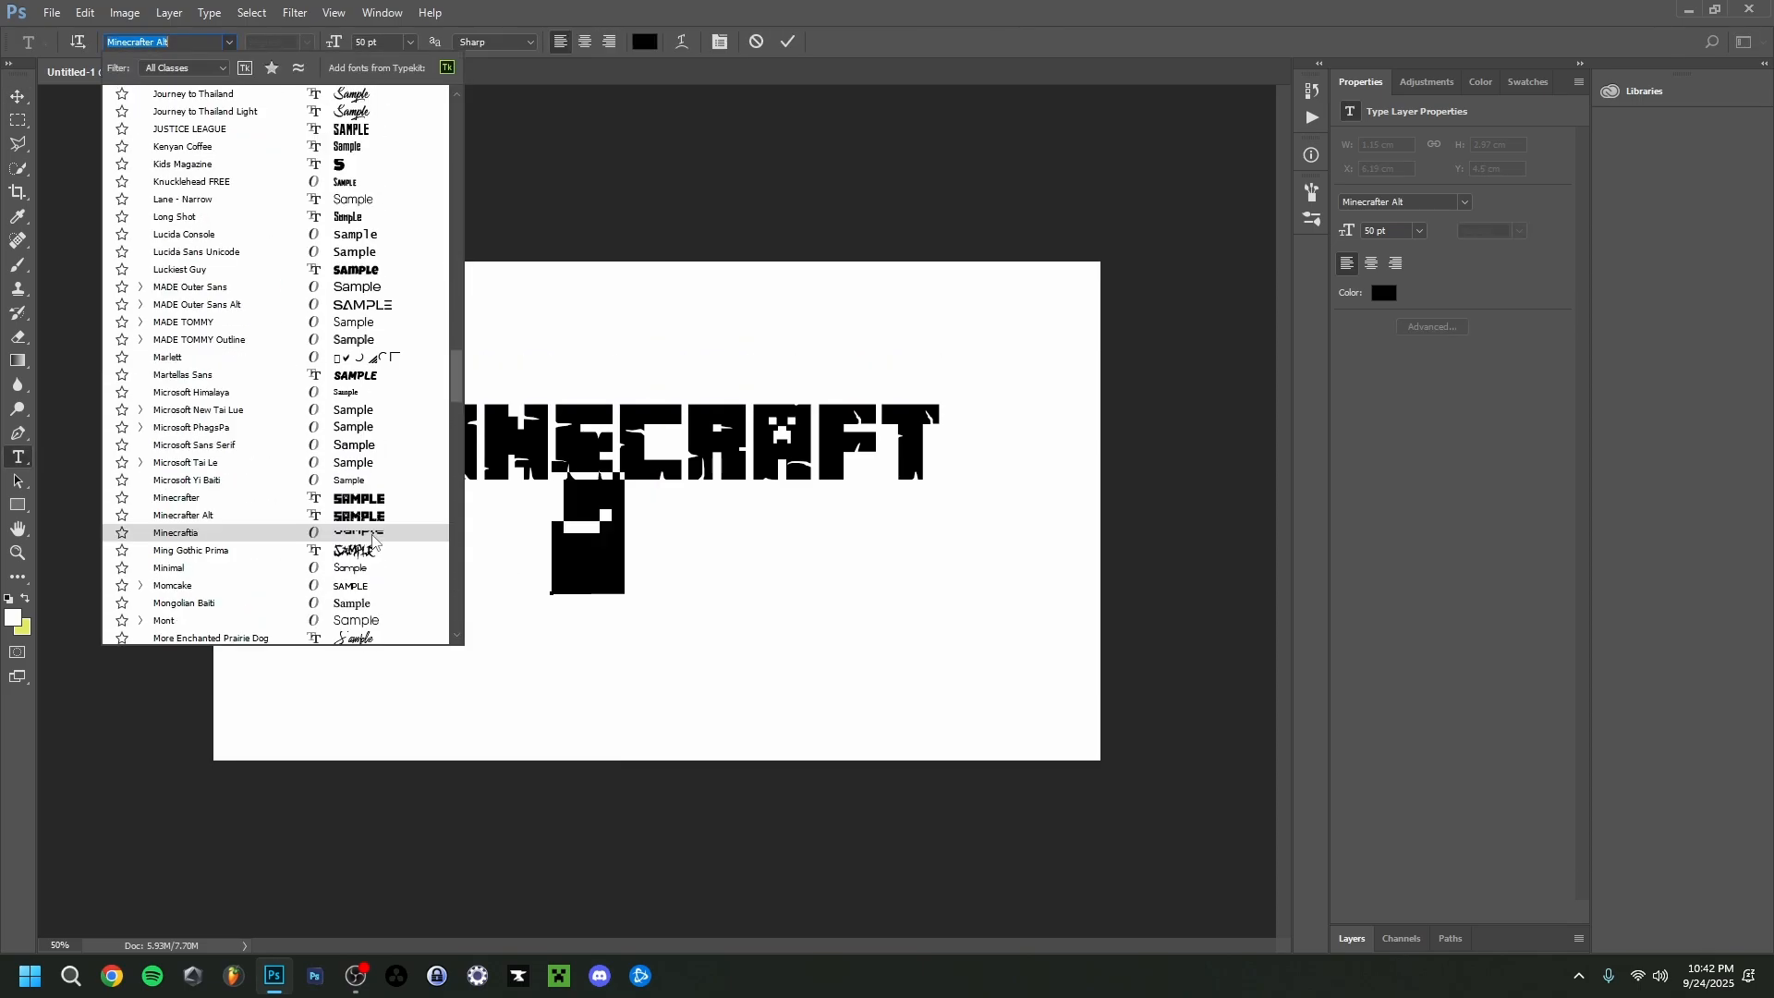
Type 'Chat Text' in the Minecraftia font at size 32 beneath the title.
left_click(175, 532)
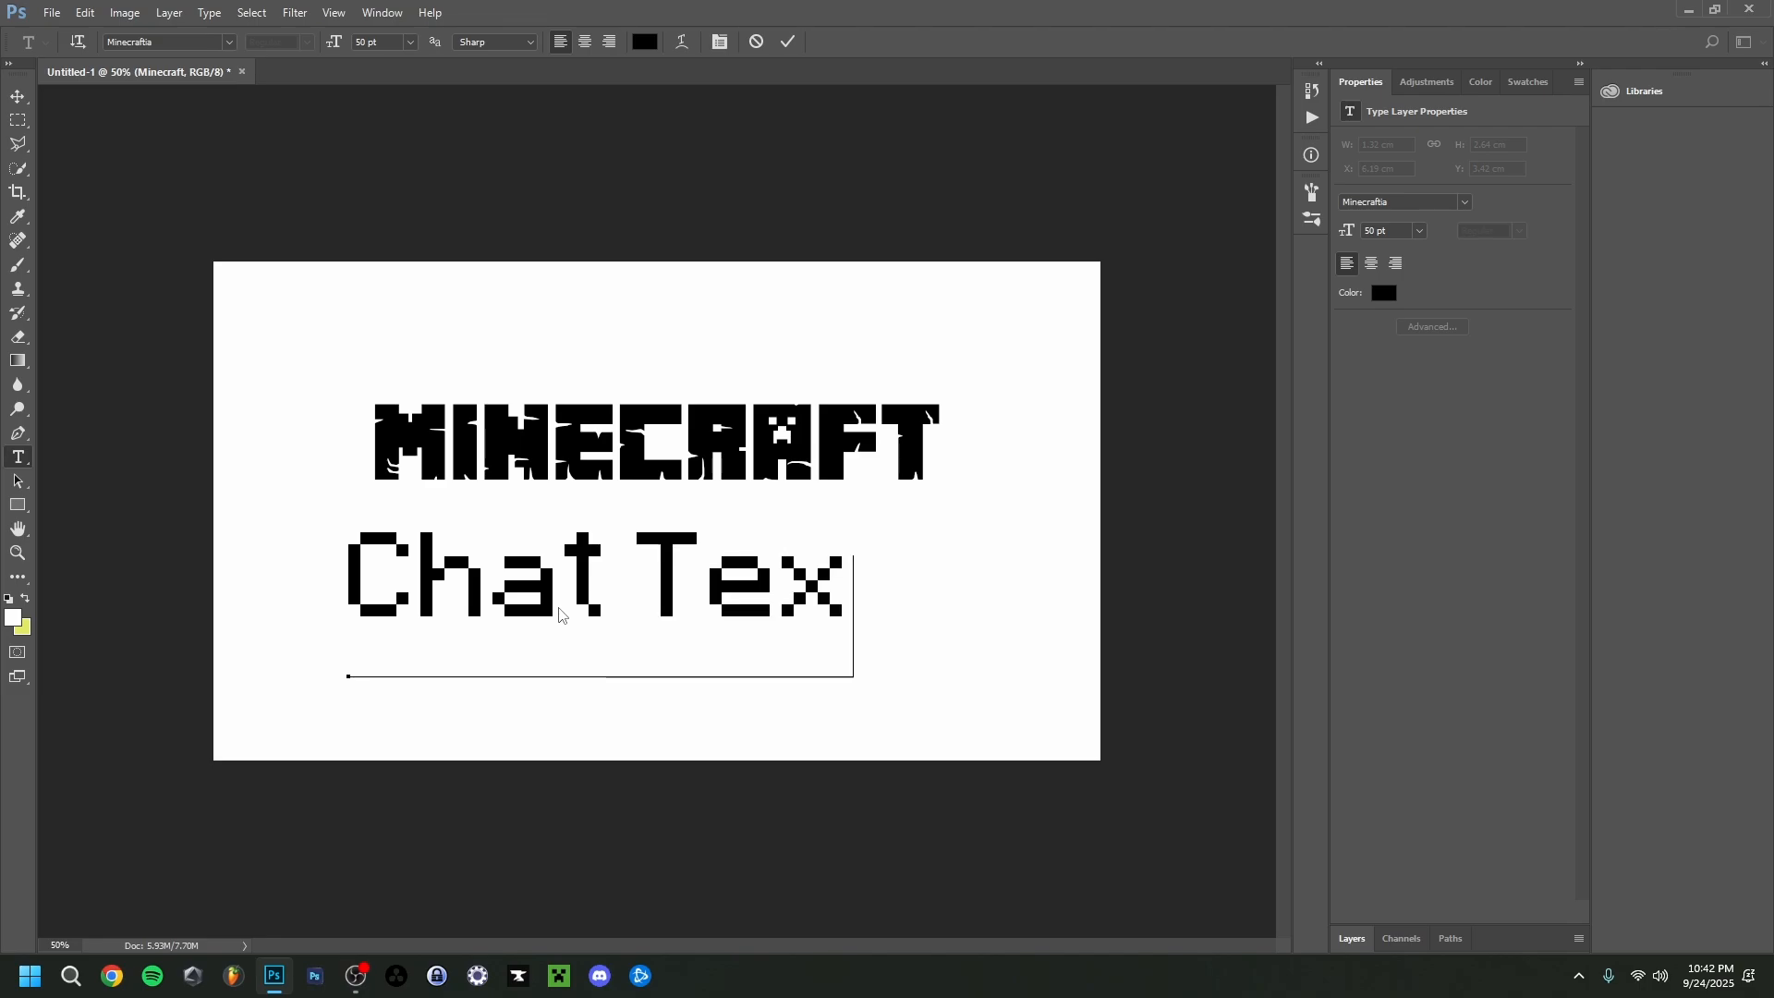
type("t")
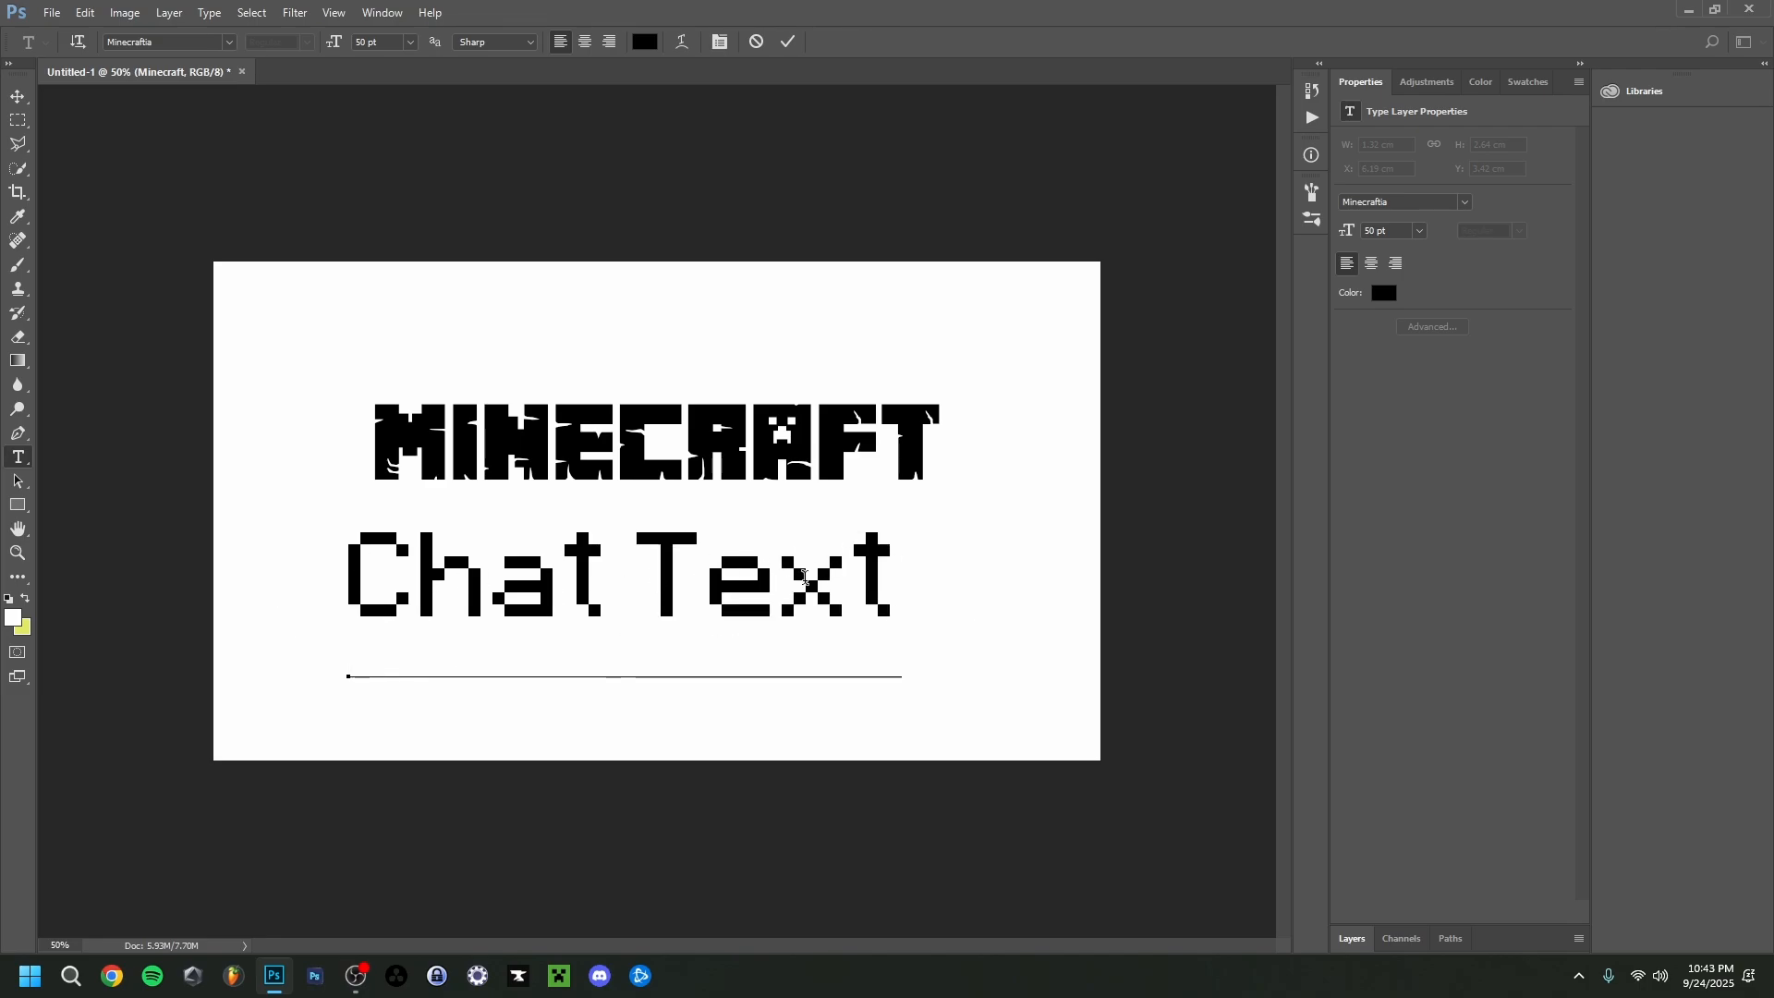
mouse_move(406, 687)
type("28")
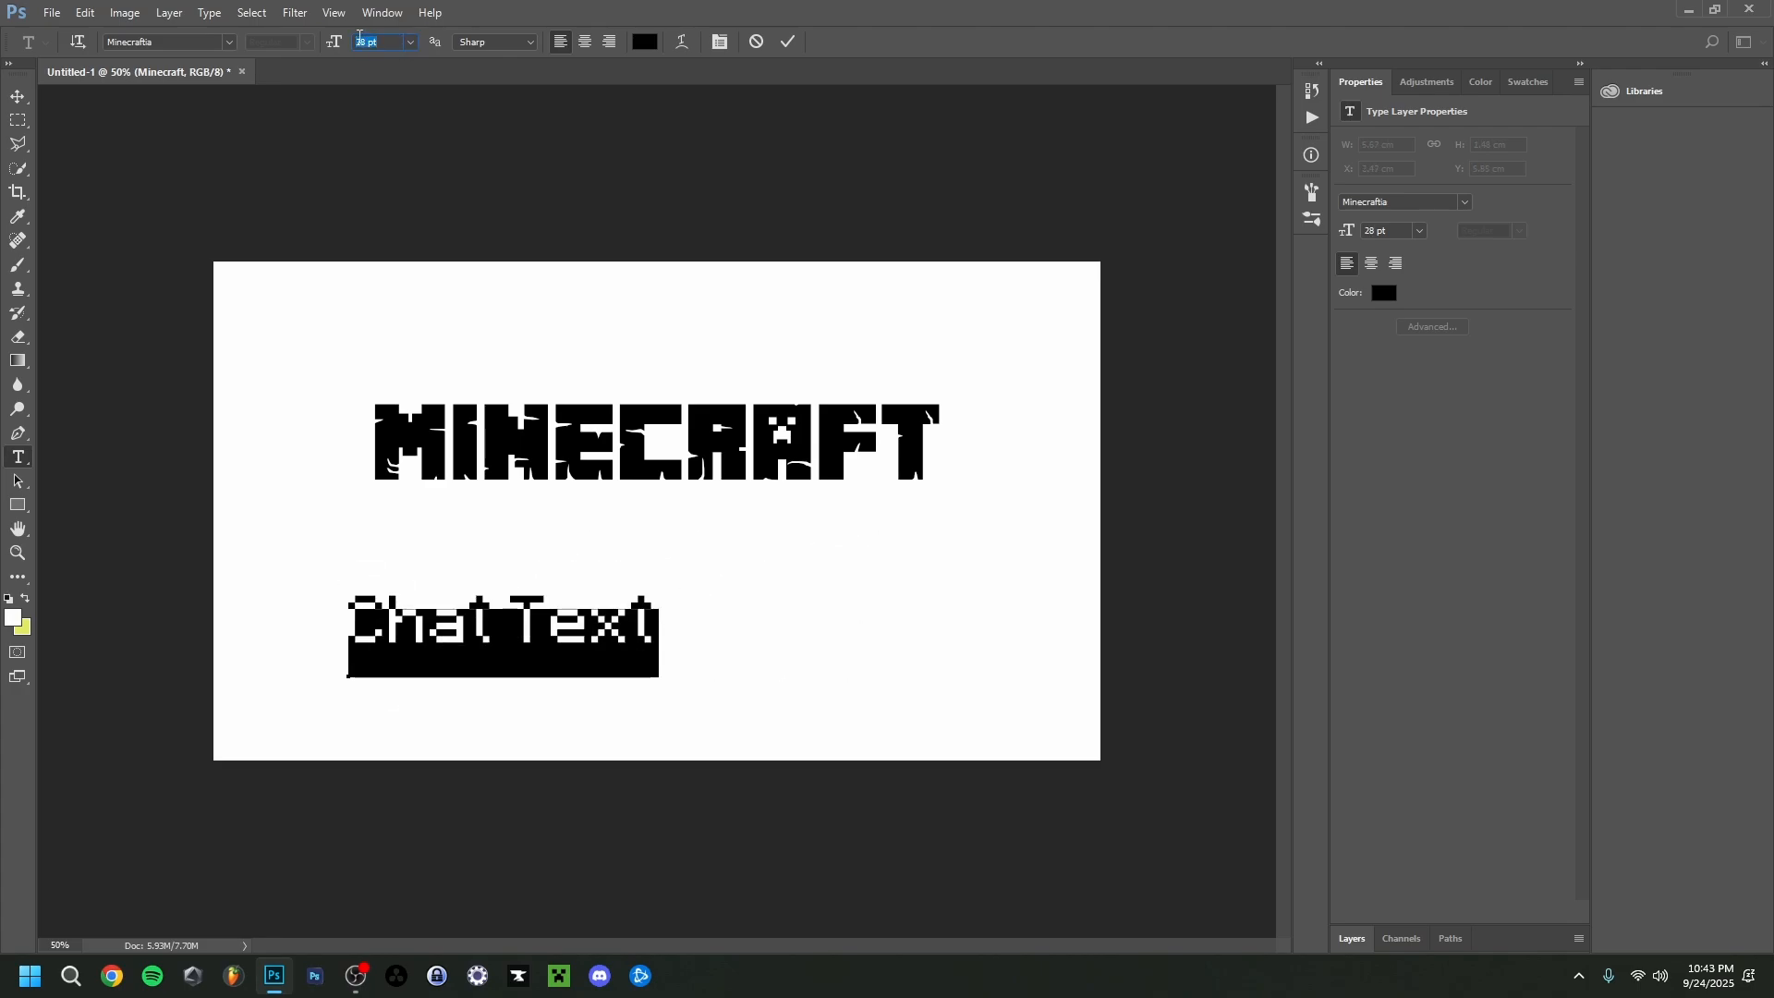
type("32")
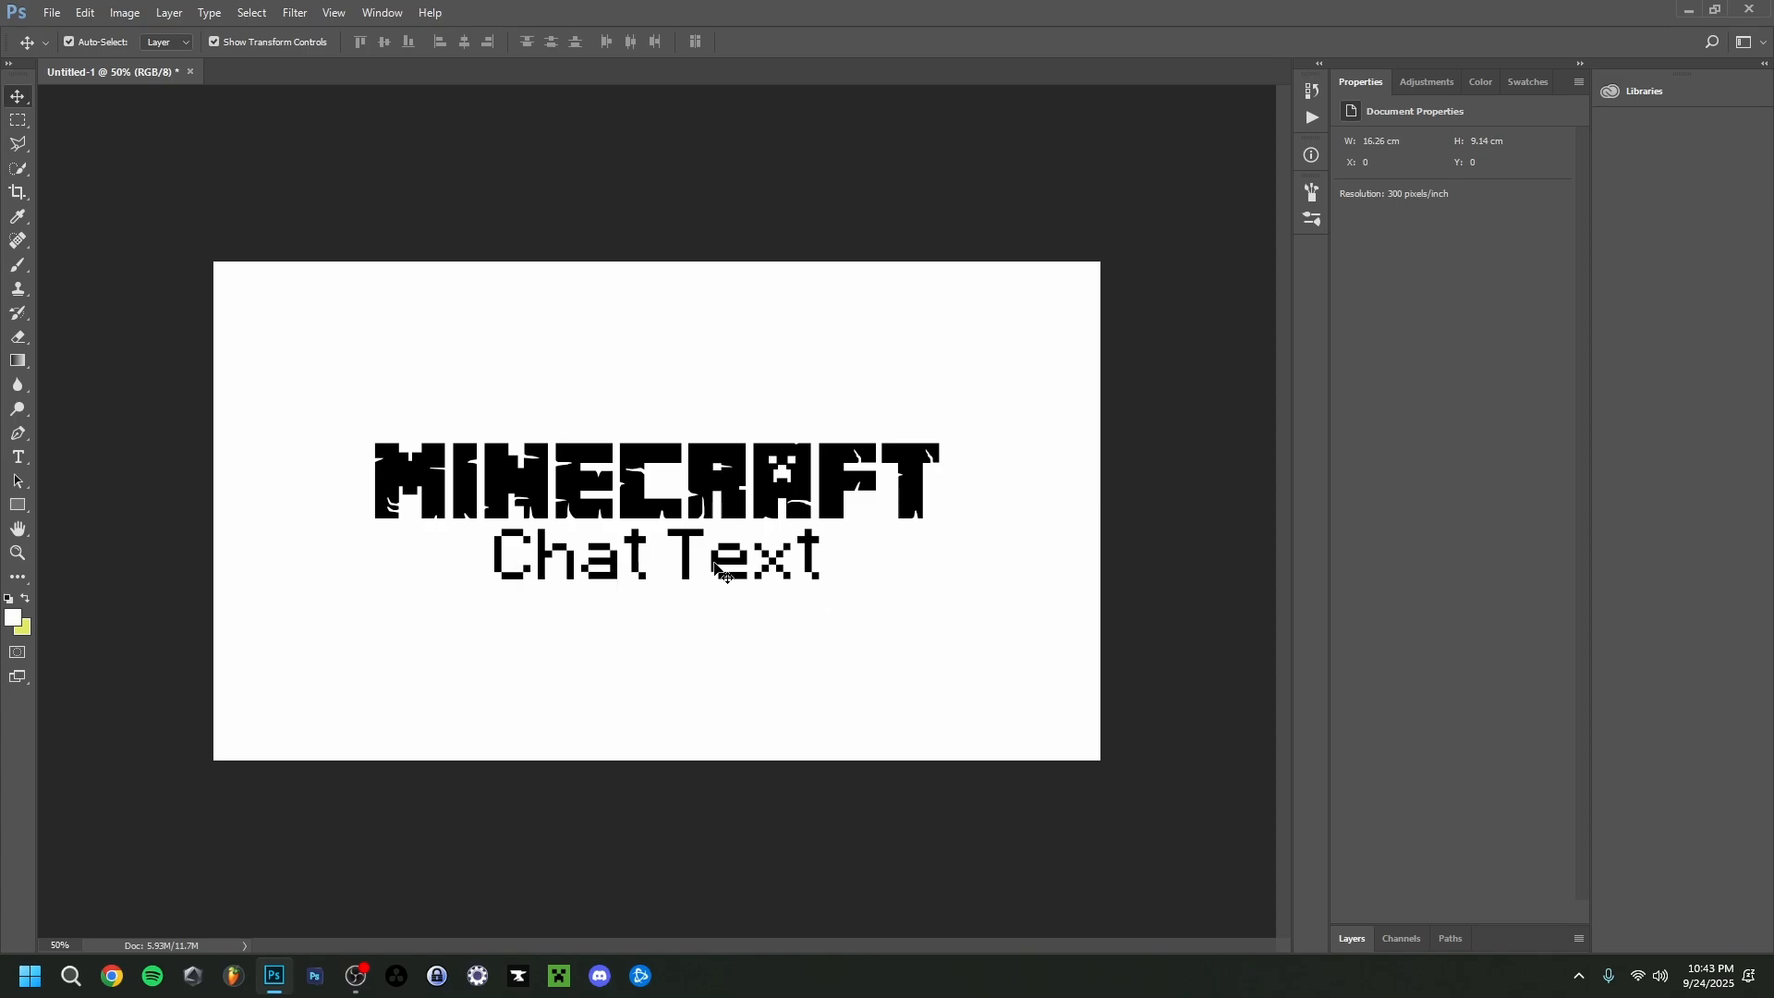
mouse_move(855, 636)
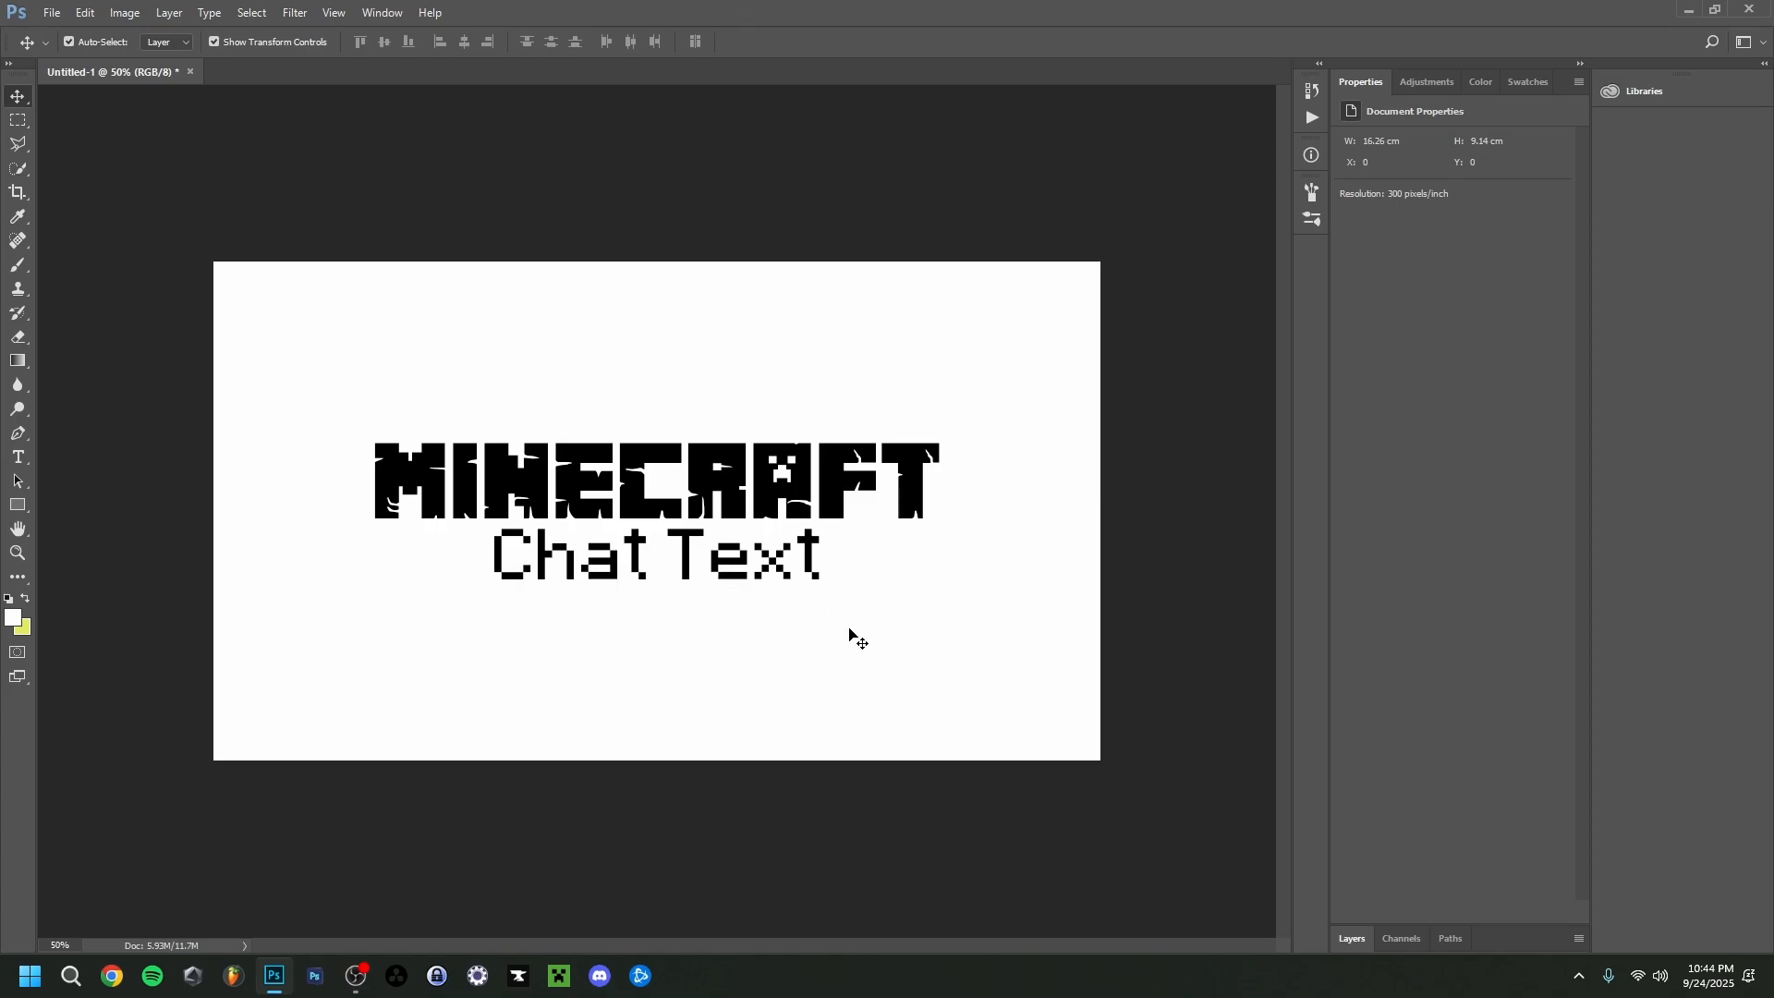